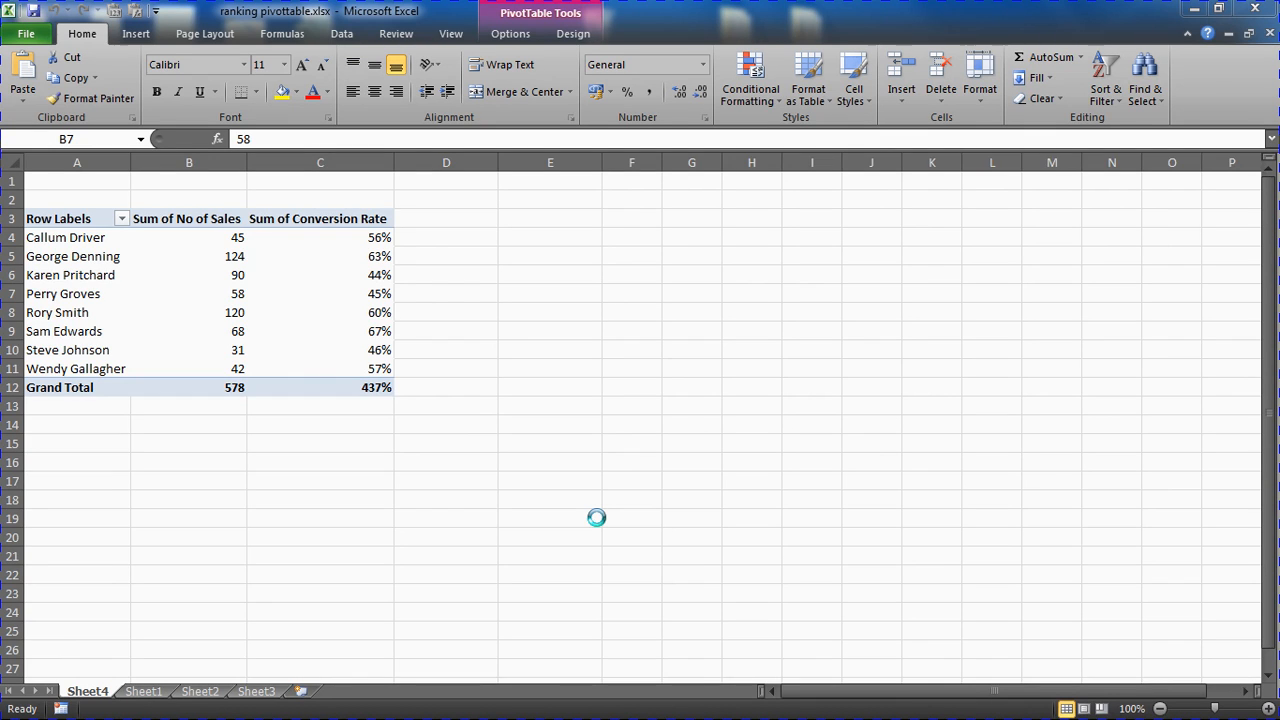
mouse_move(378, 330)
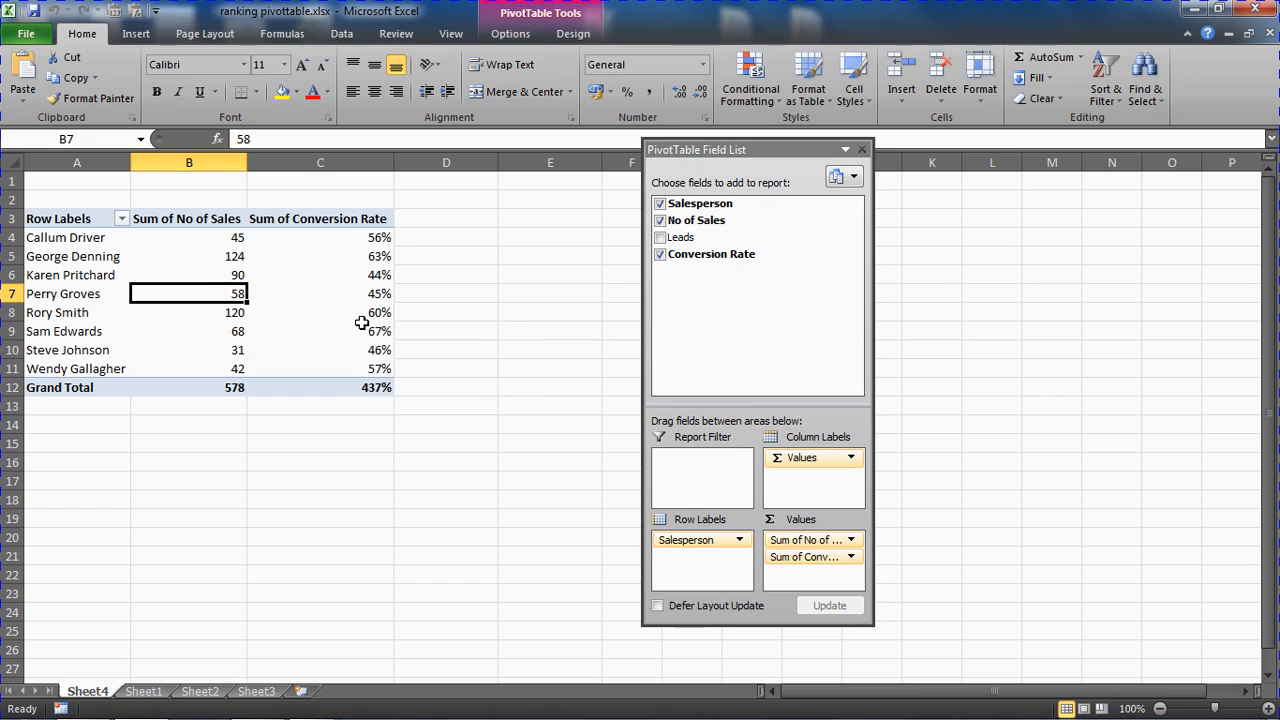
mouse_move(96, 357)
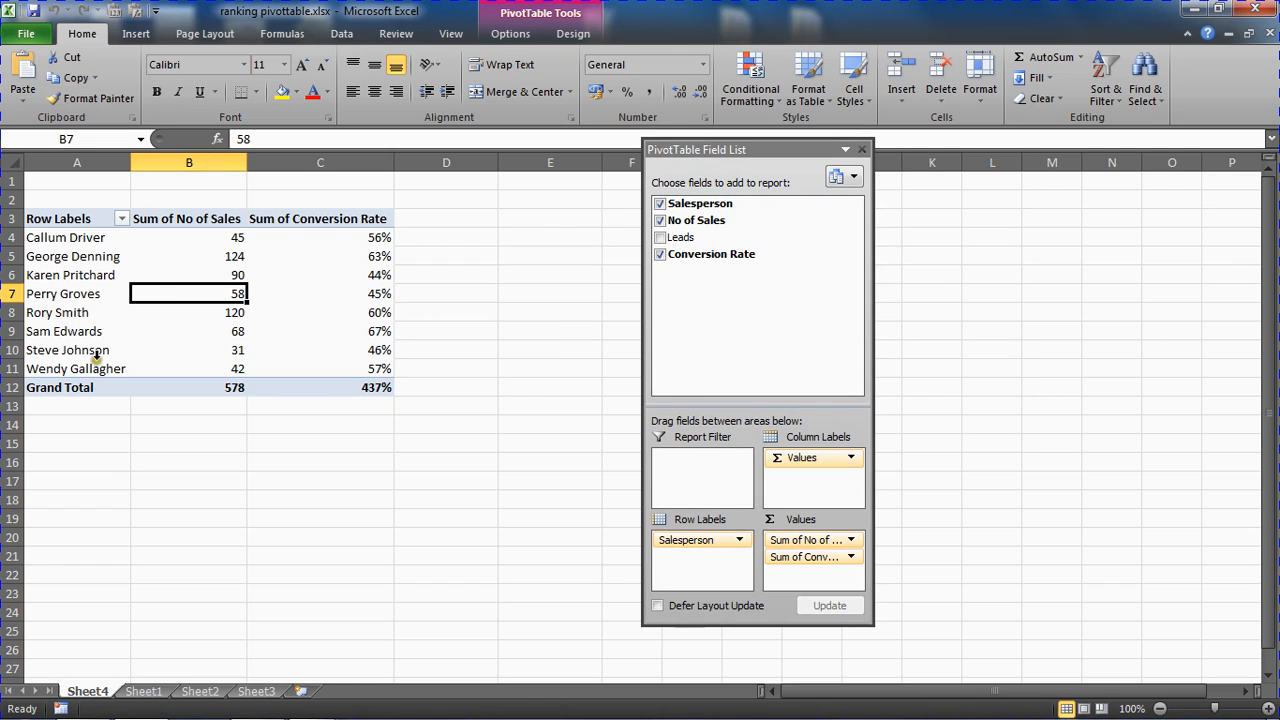
mouse_move(209, 240)
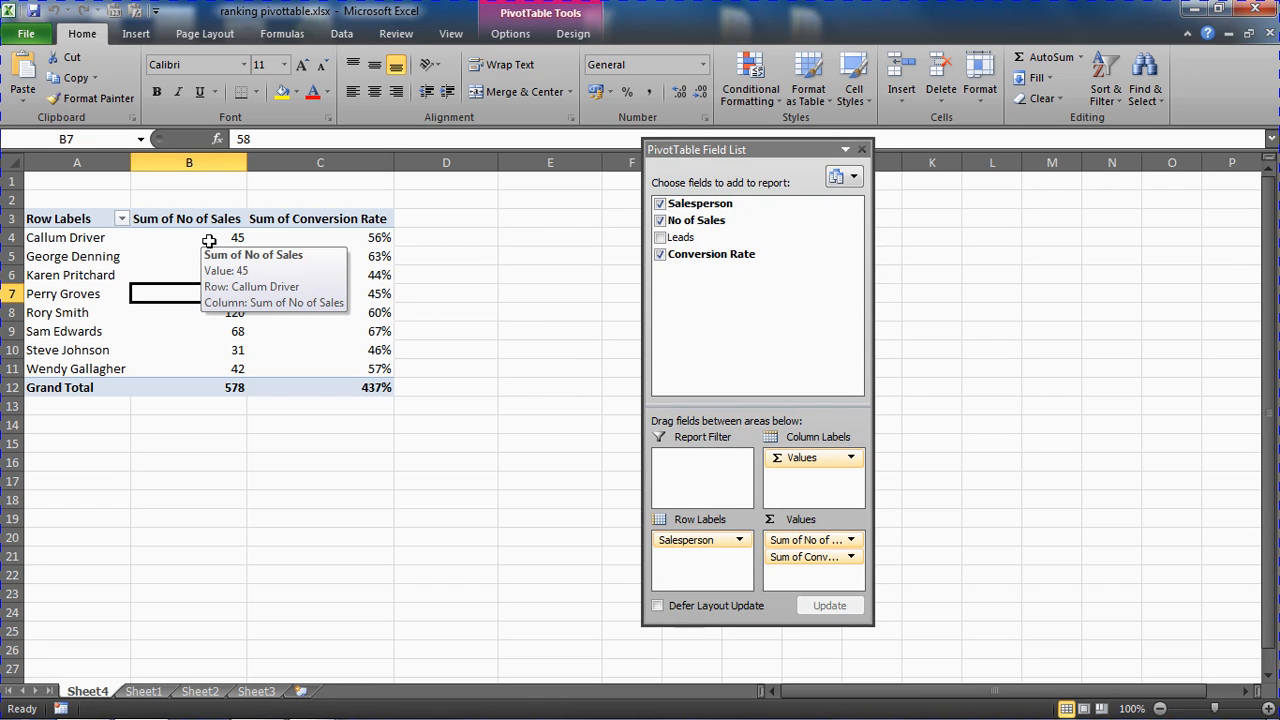
Review the salesperson names, sales figures and eight conversion rate values in the PivotTable.
left_click_drag(209, 237, 197, 368)
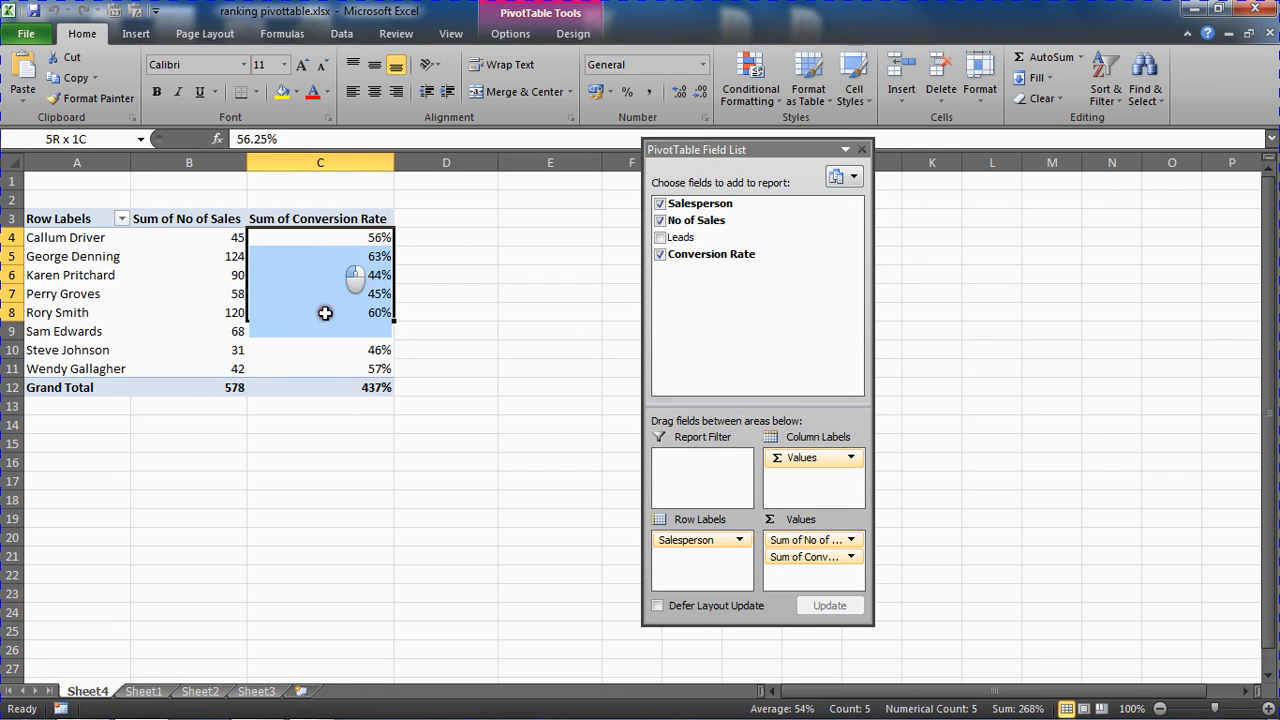
left_click(320, 237)
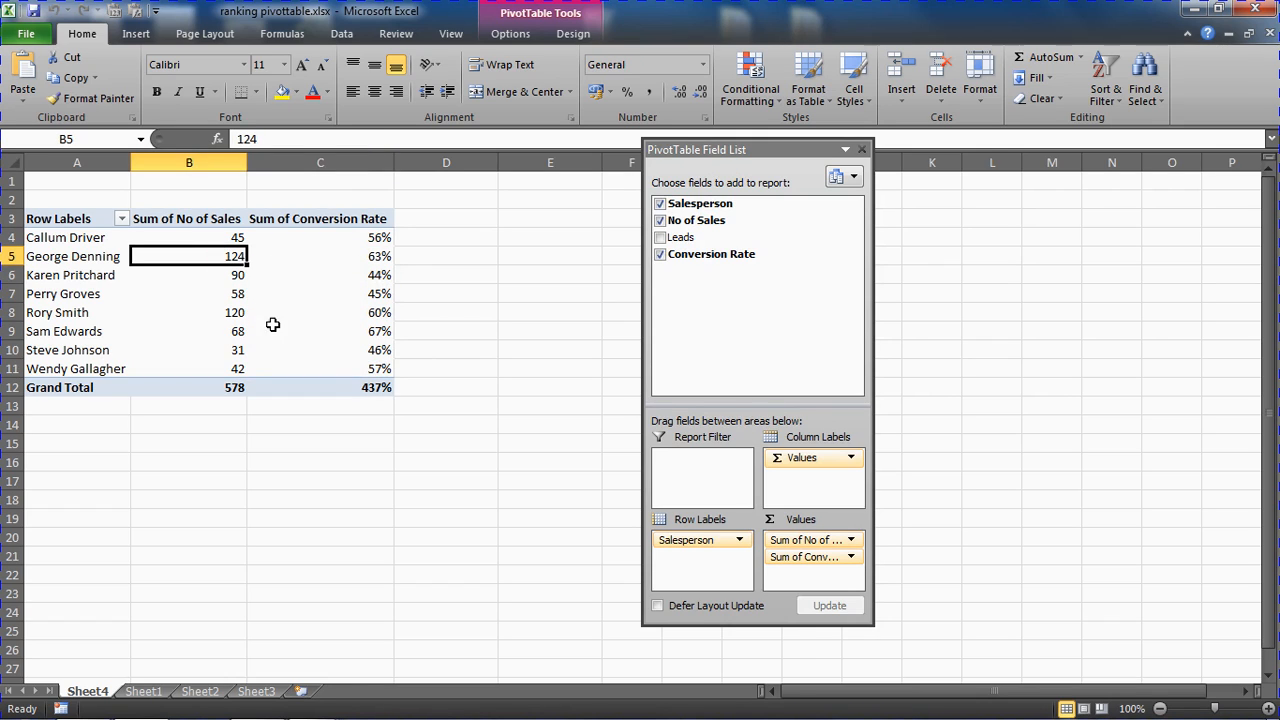
mouse_move(281, 356)
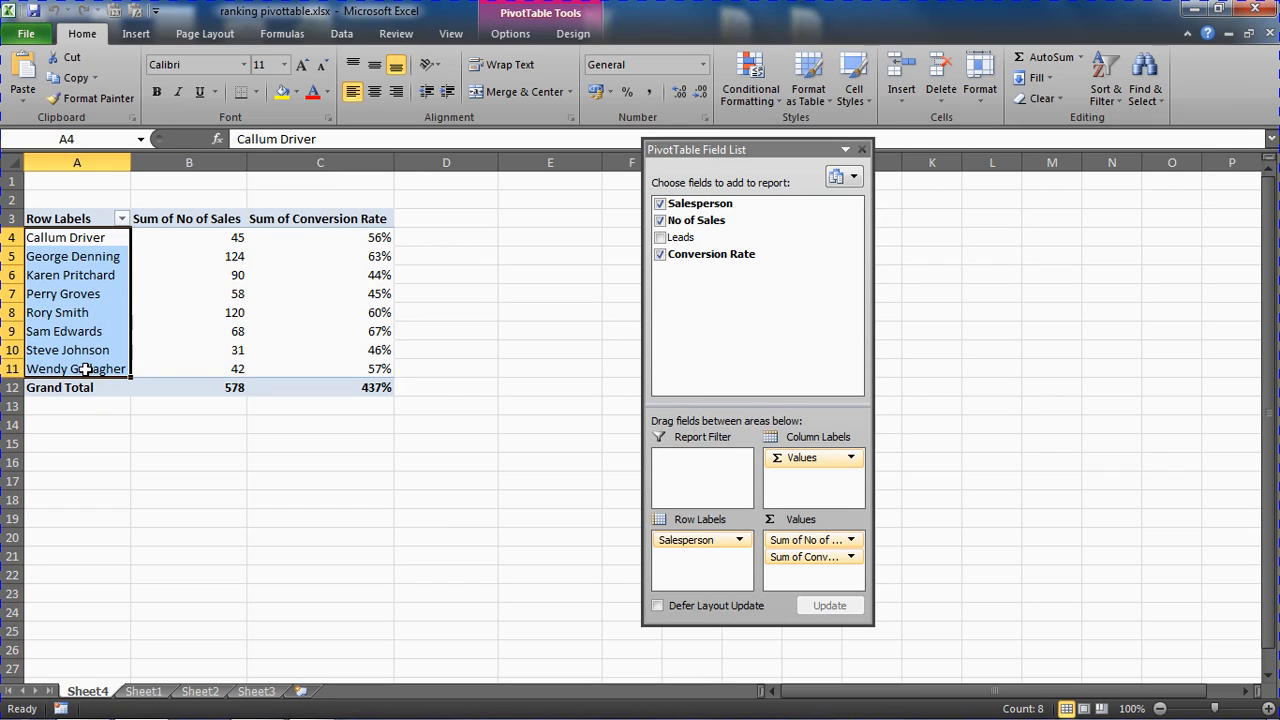
mouse_move(76, 368)
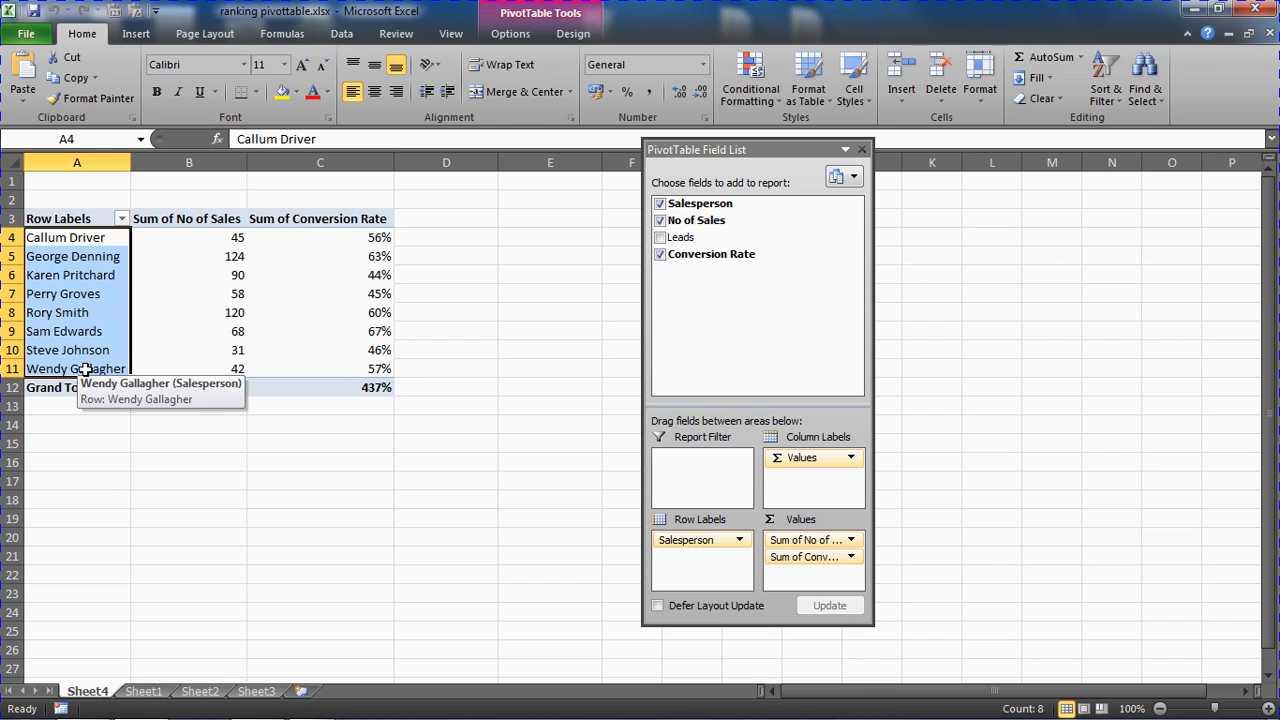
mouse_move(100, 293)
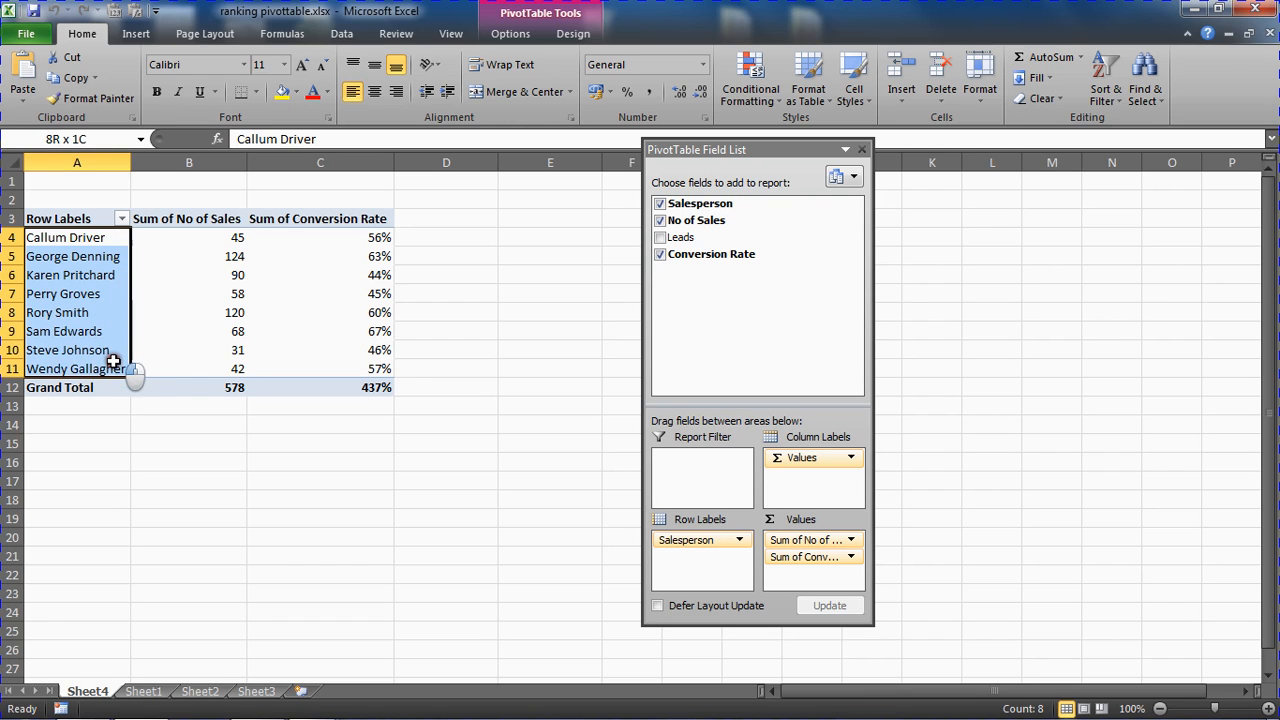
left_click(65, 237)
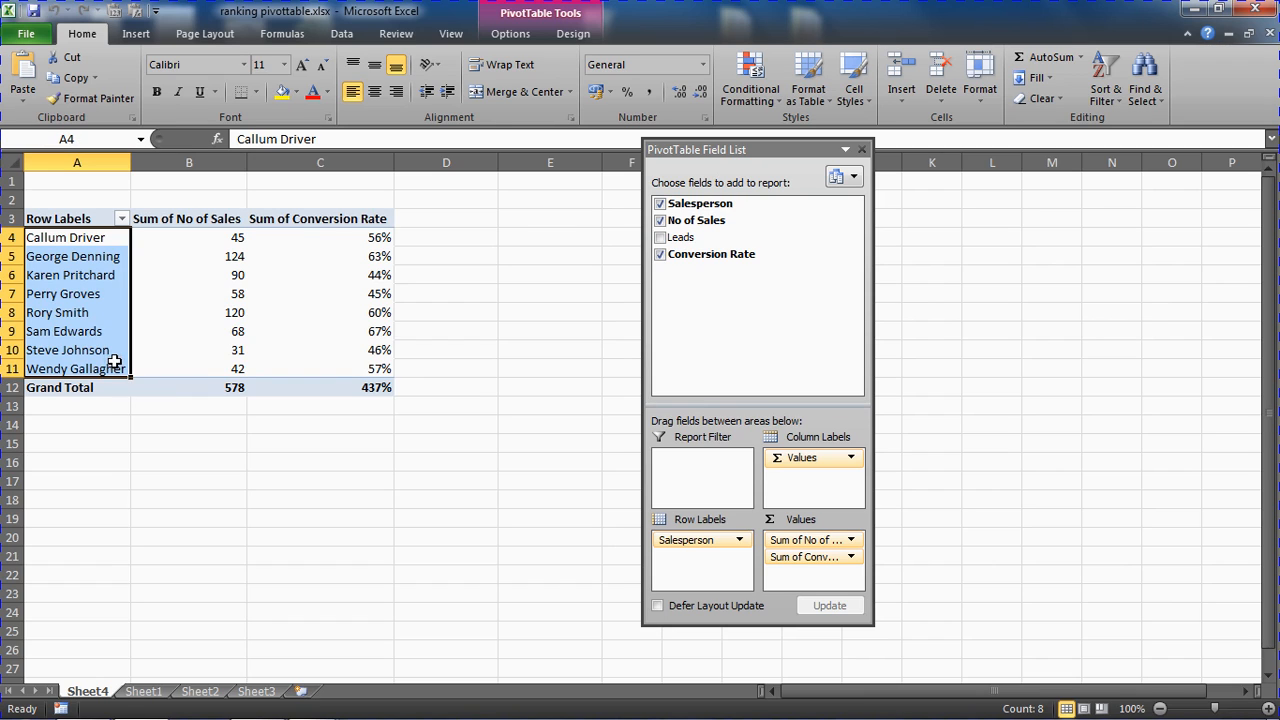
mouse_move(200, 331)
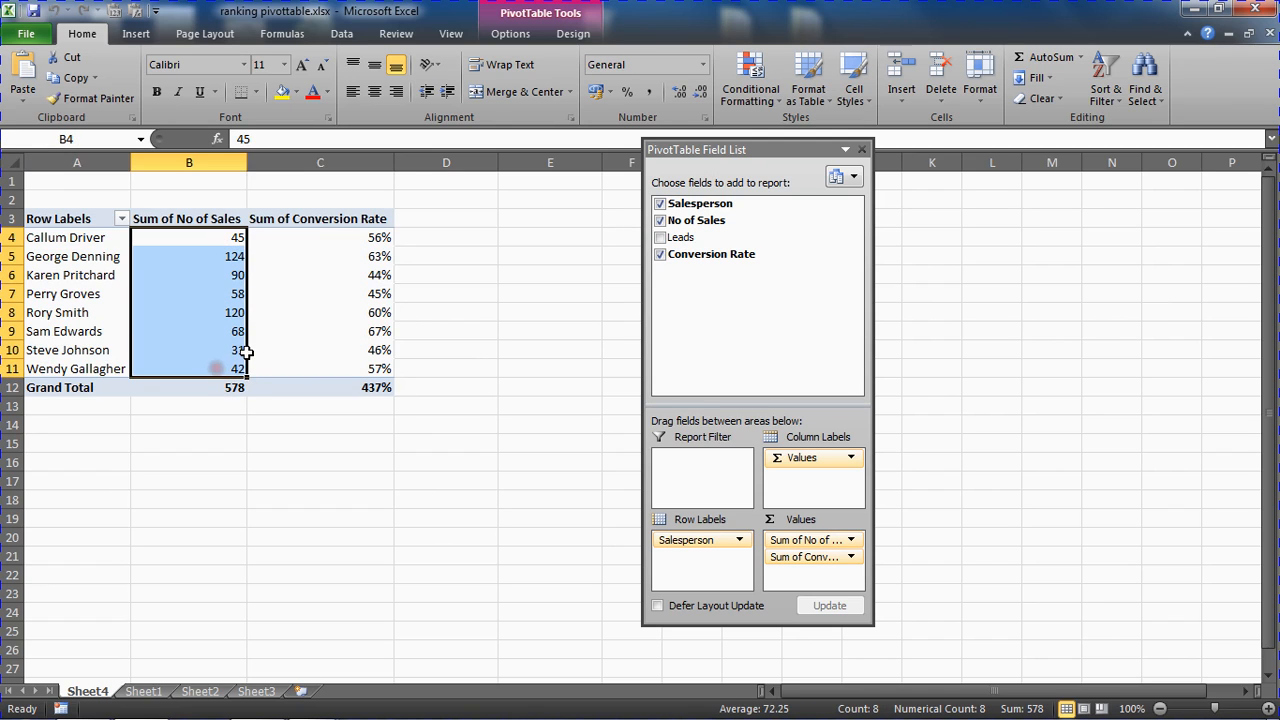
left_click_drag(188, 237, 320, 368)
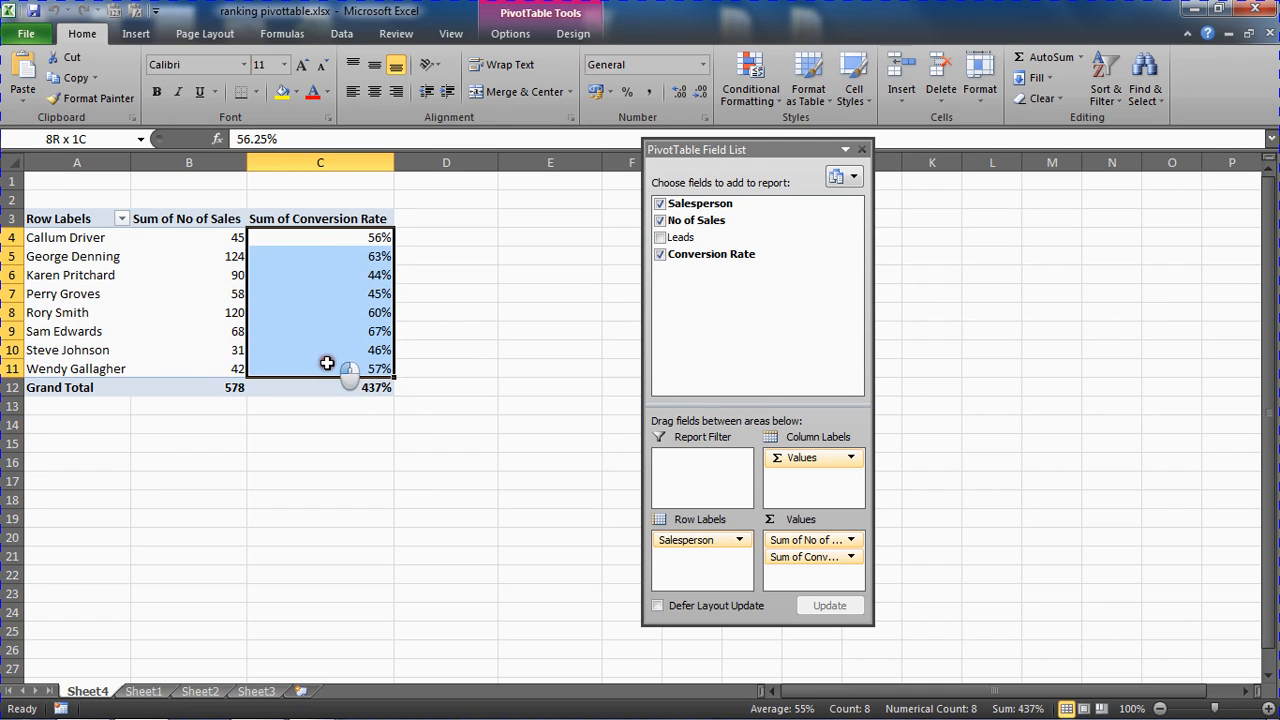
left_click(188, 312)
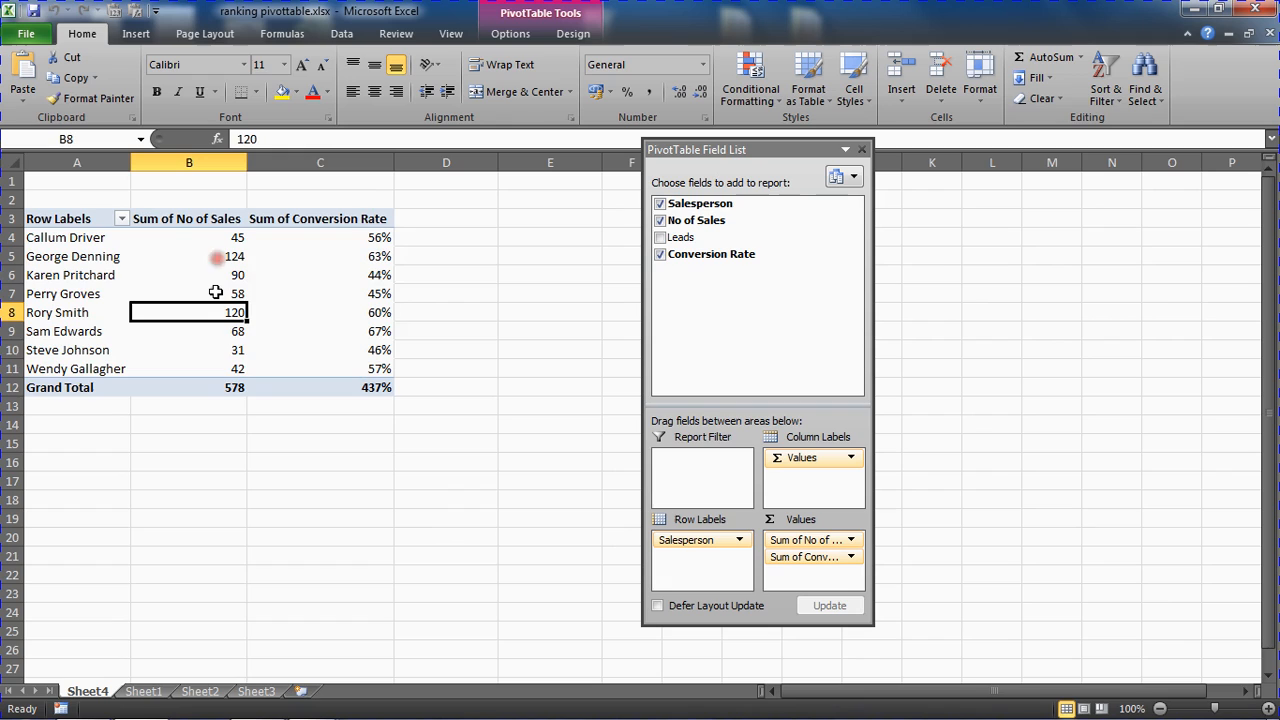
mouse_move(366, 331)
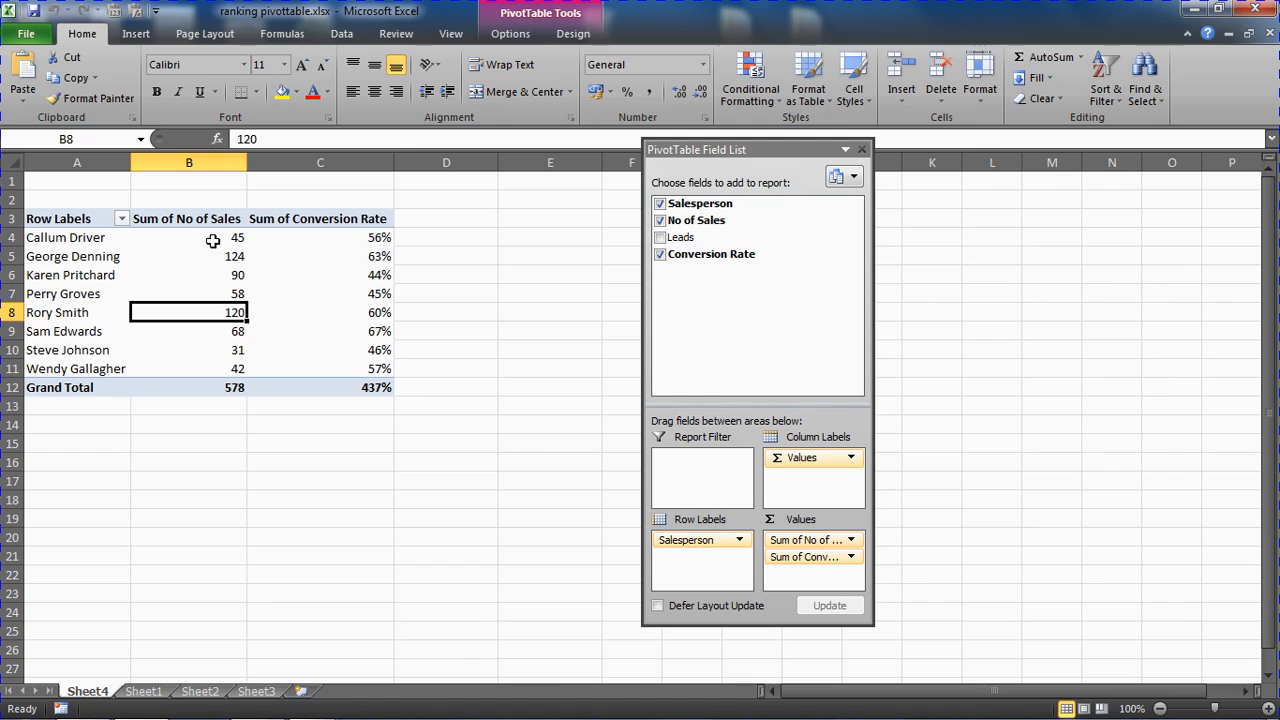
mouse_move(378, 368)
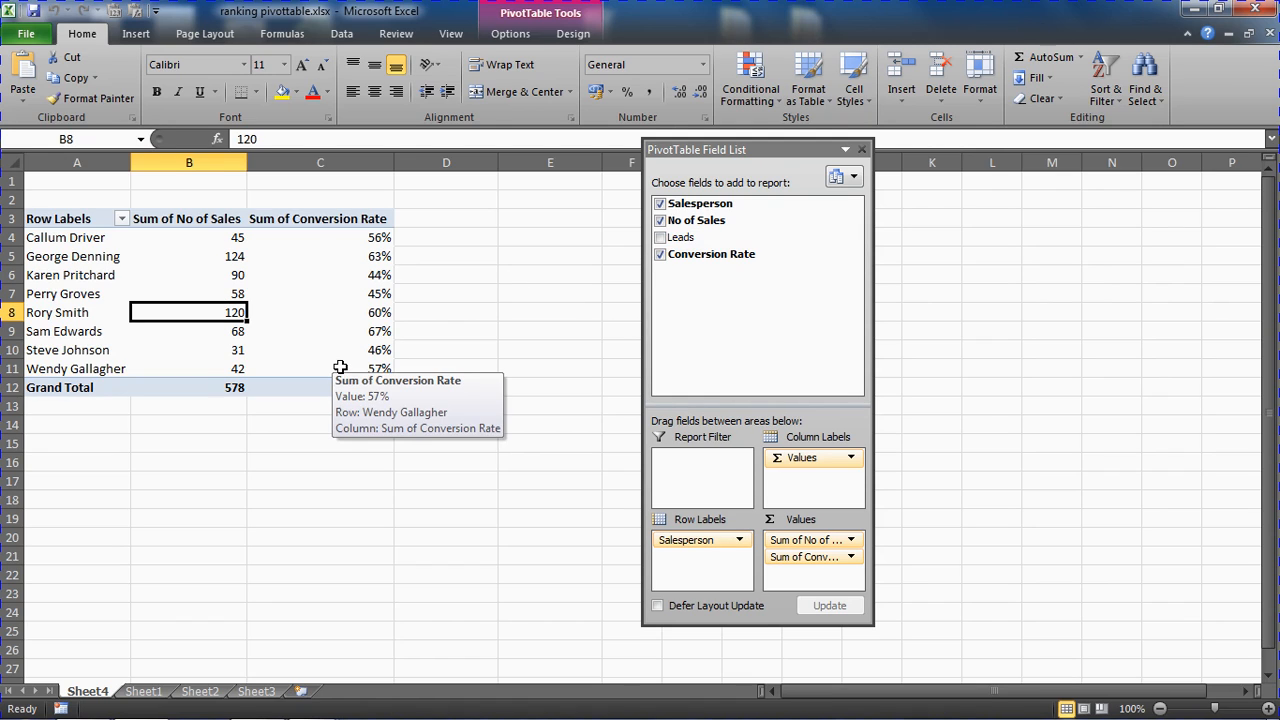
mouse_move(237, 255)
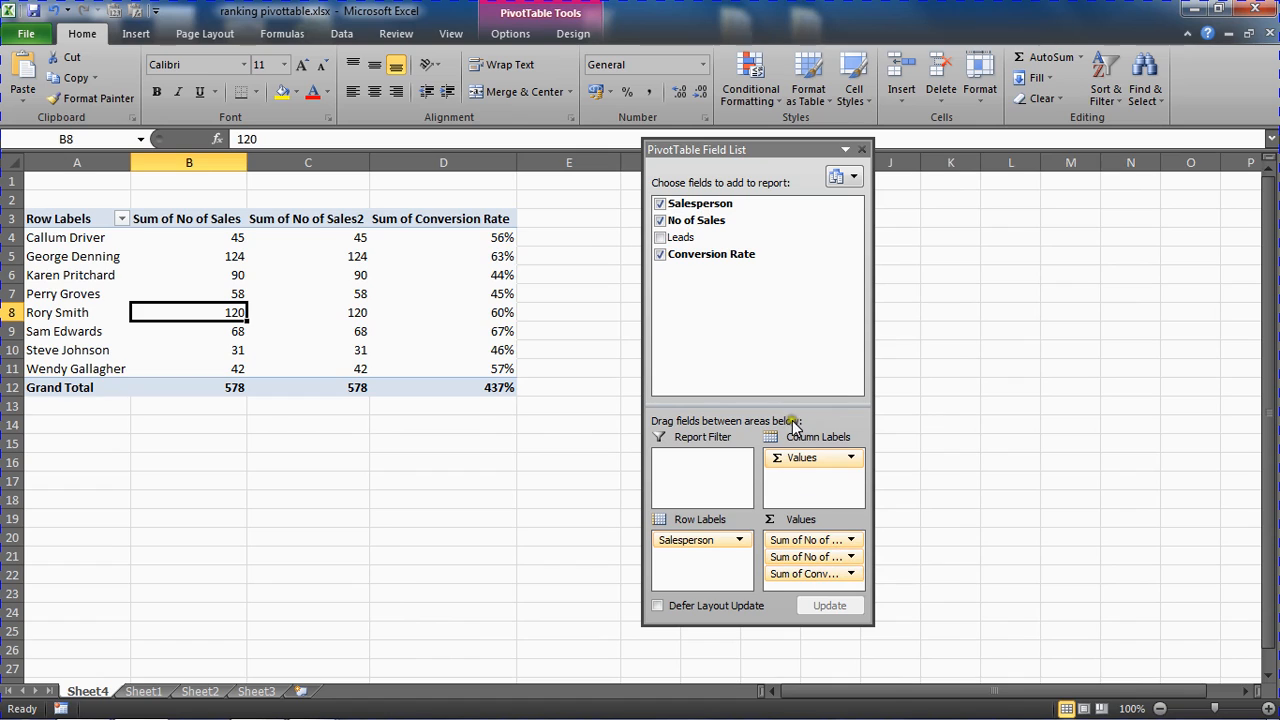
Add Conversion Rate to the Values area a second time and move the field list aside.
left_click_drag(710, 253, 736, 271)
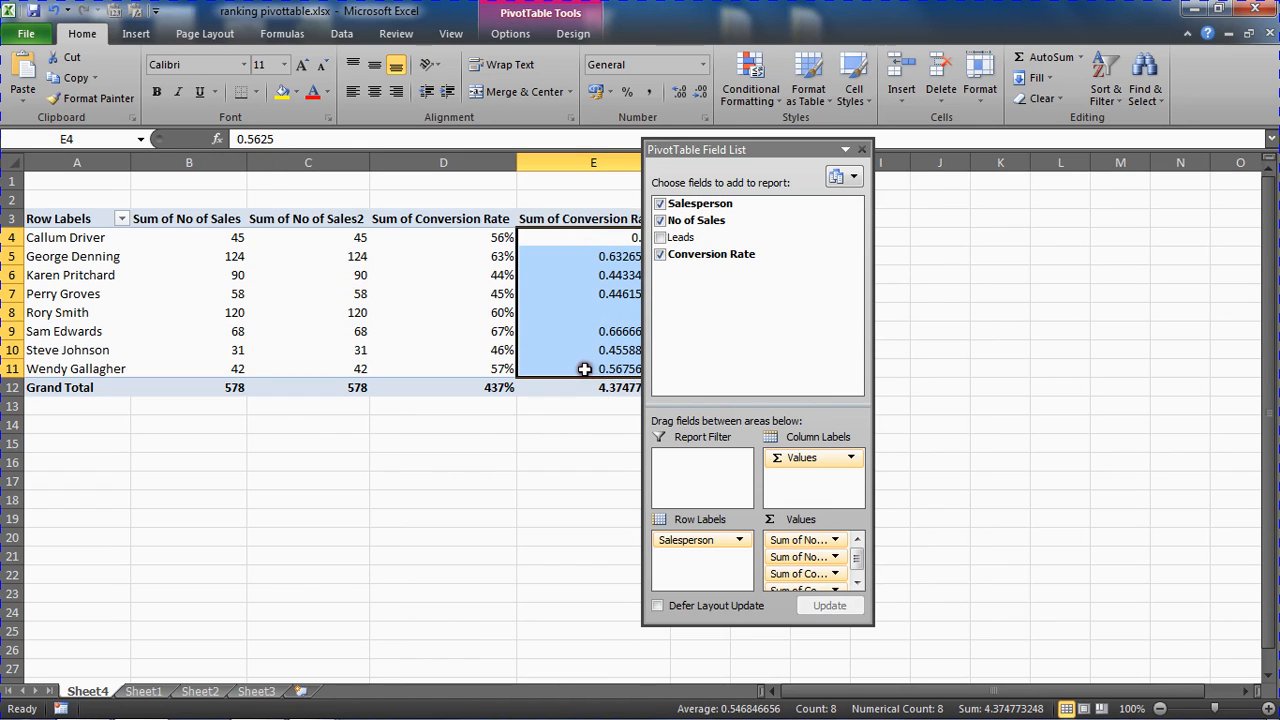
left_click_drag(757, 149, 960, 212)
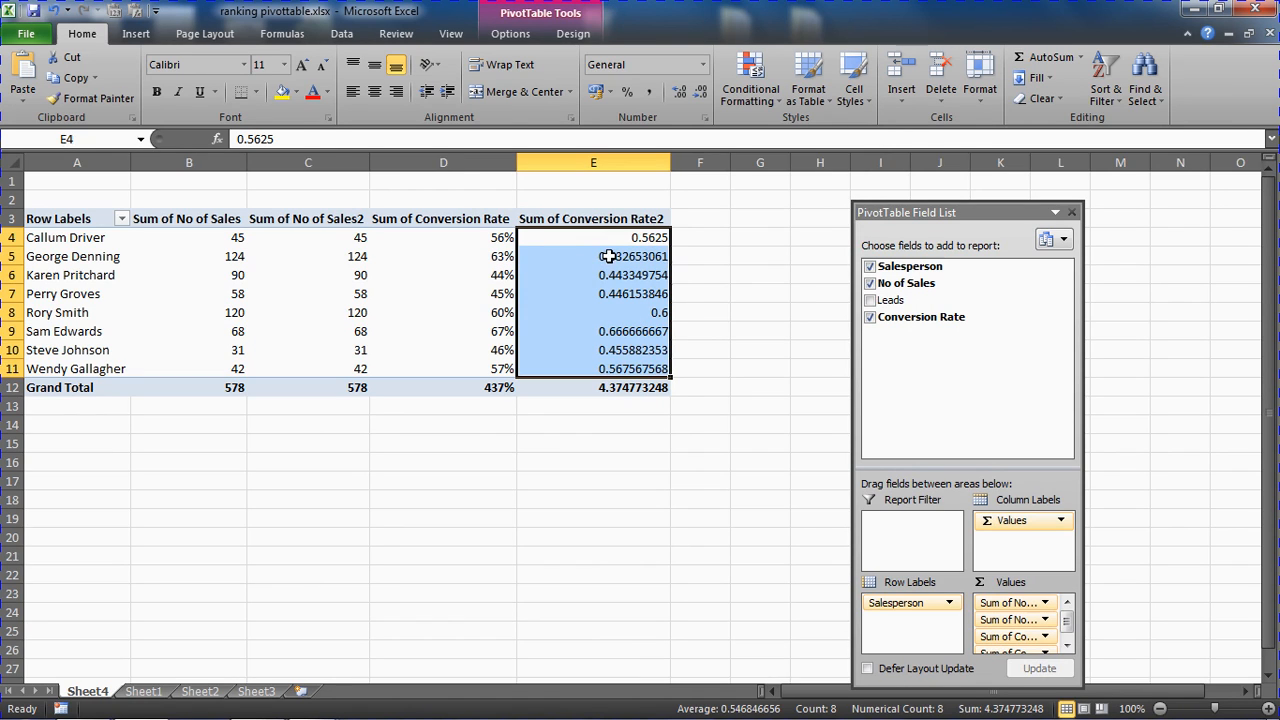
left_click(593, 256)
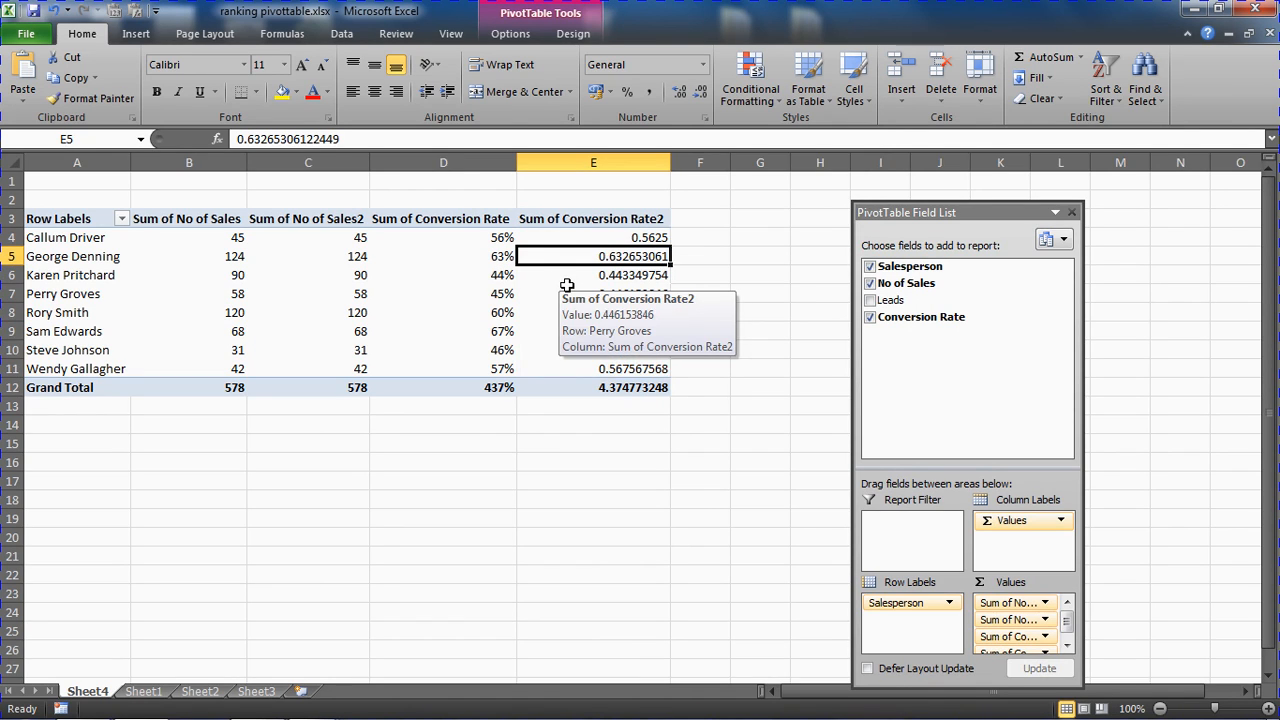
mouse_move(564, 290)
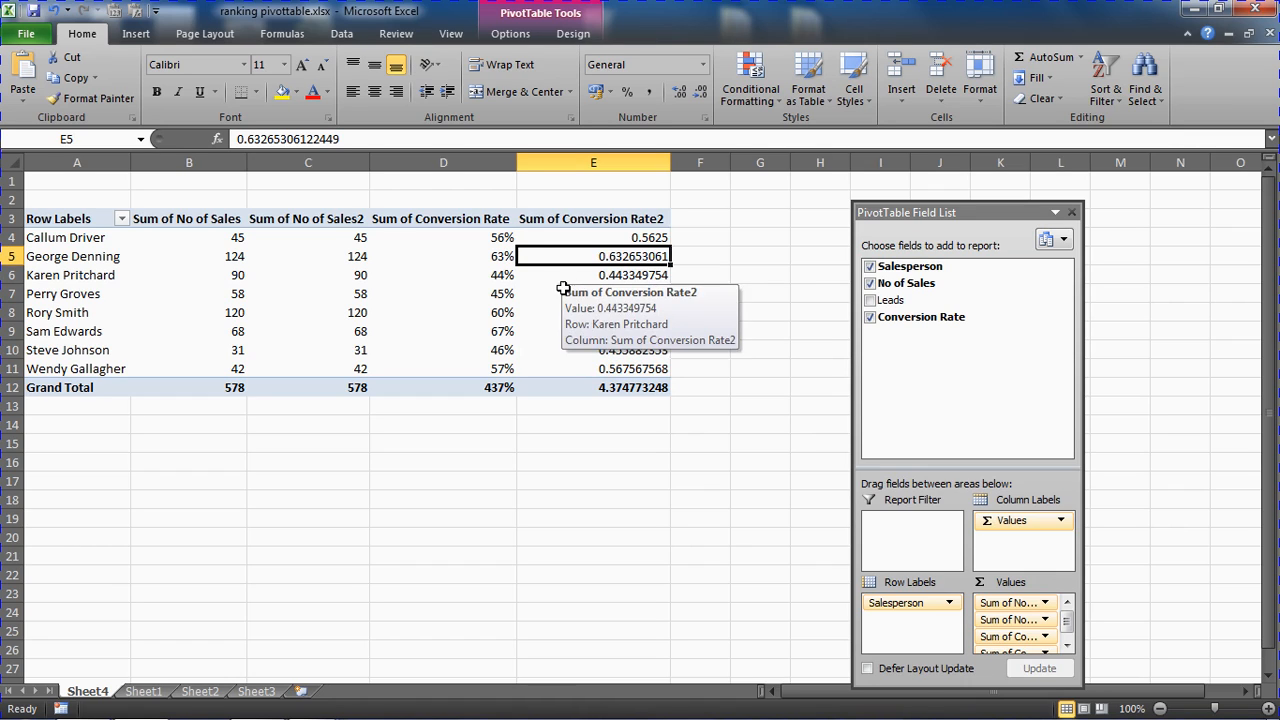
mouse_move(333, 256)
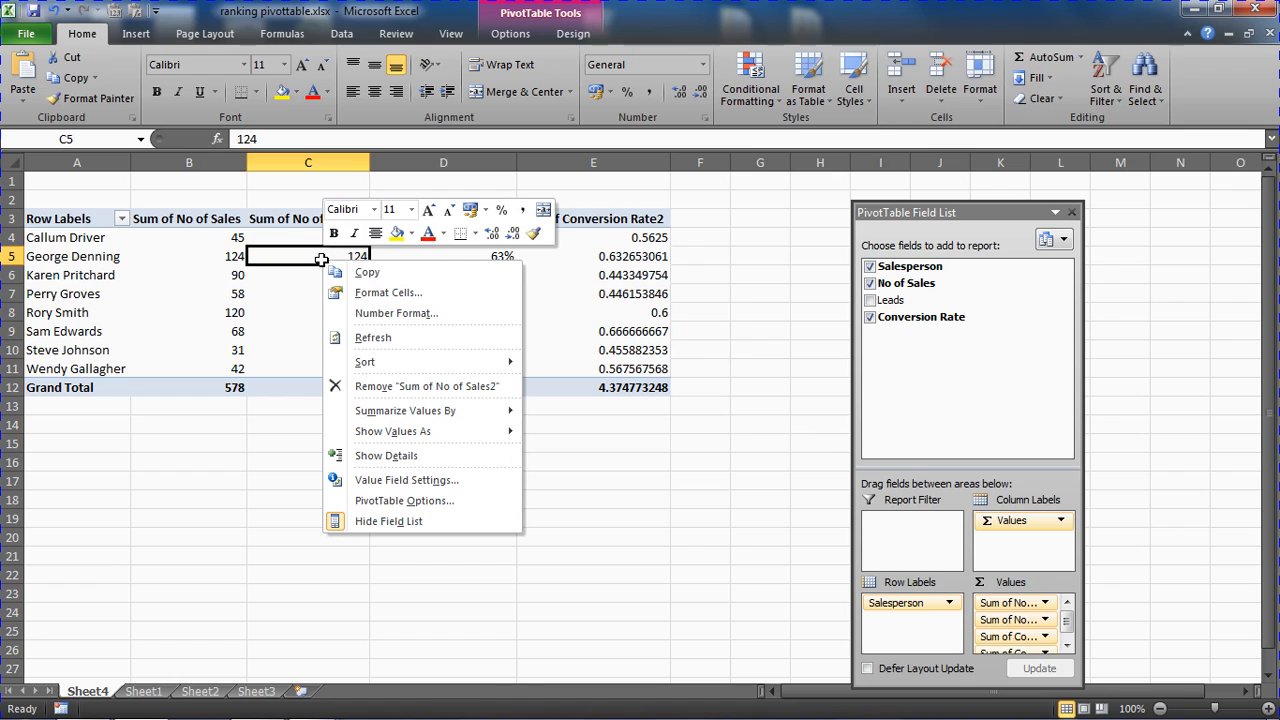
mouse_move(392, 431)
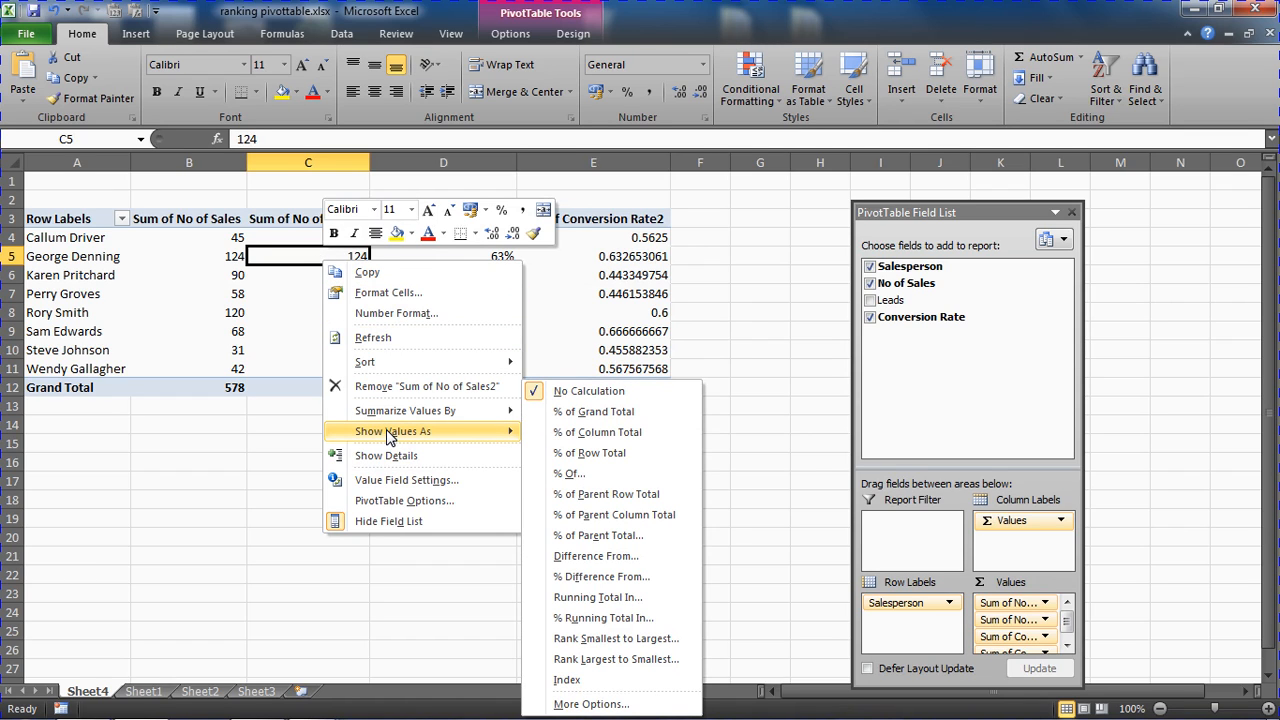
mouse_move(595, 597)
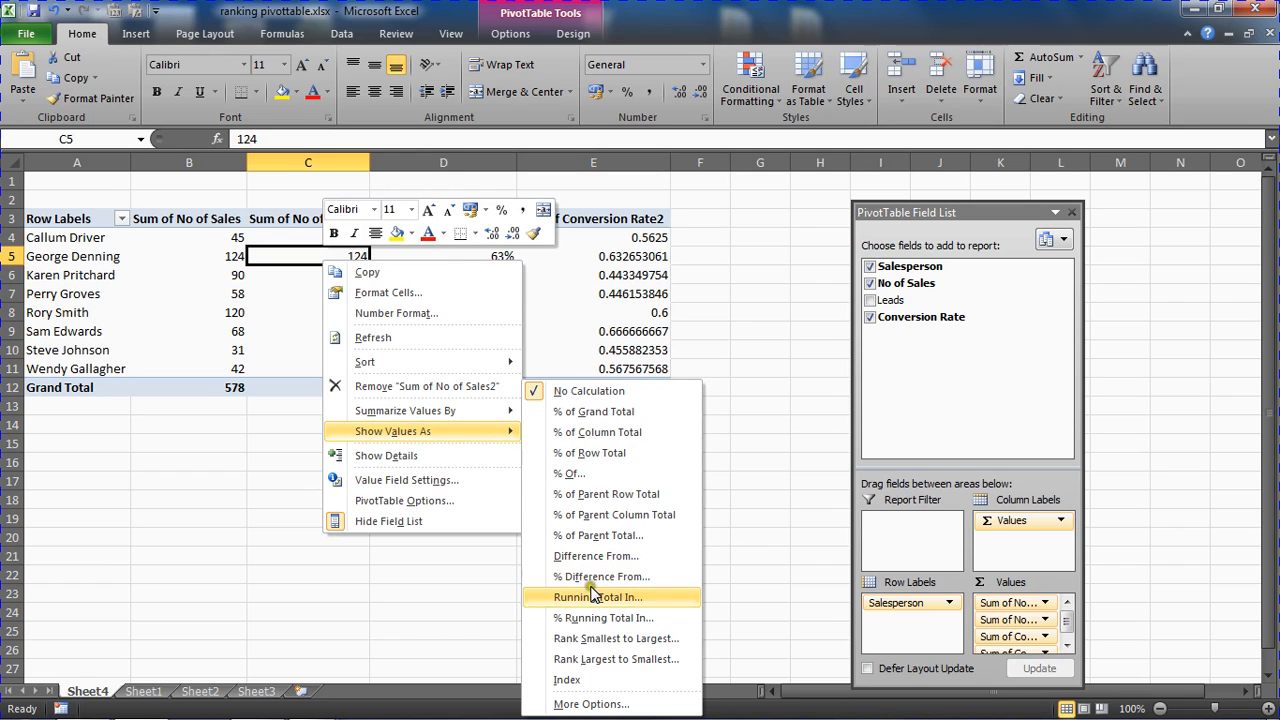
mouse_move(615, 658)
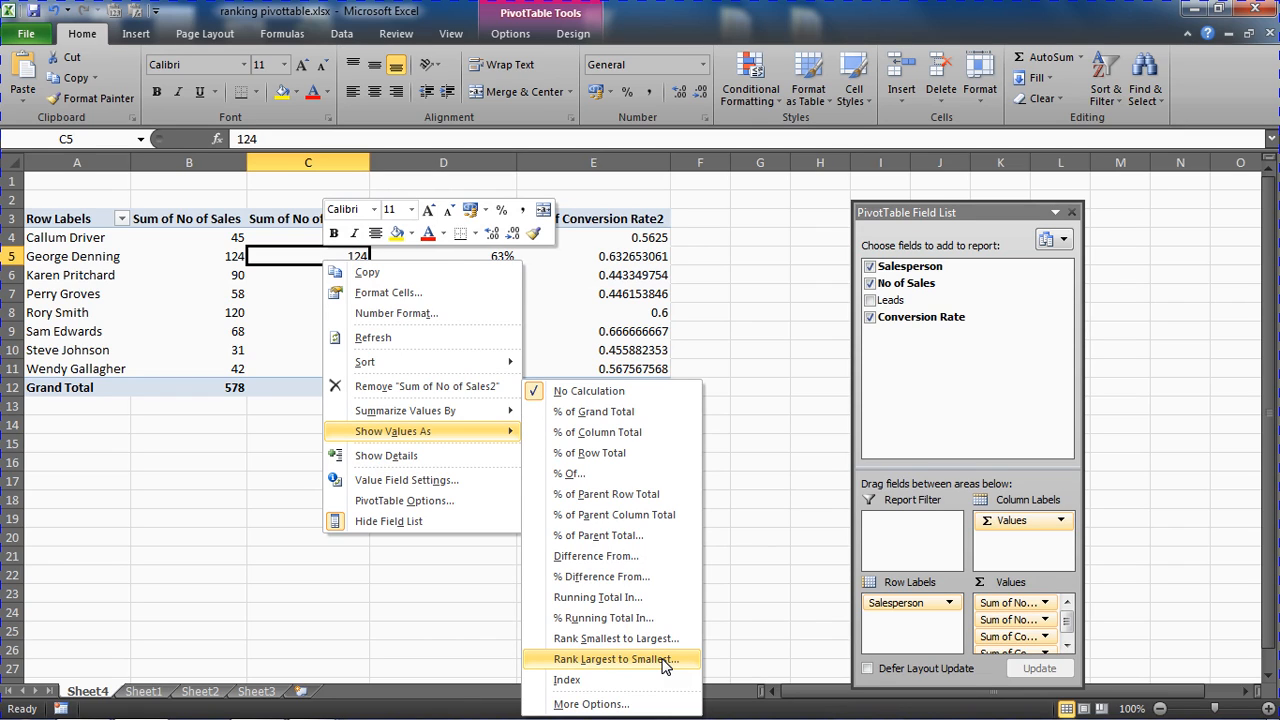
left_click(615, 659)
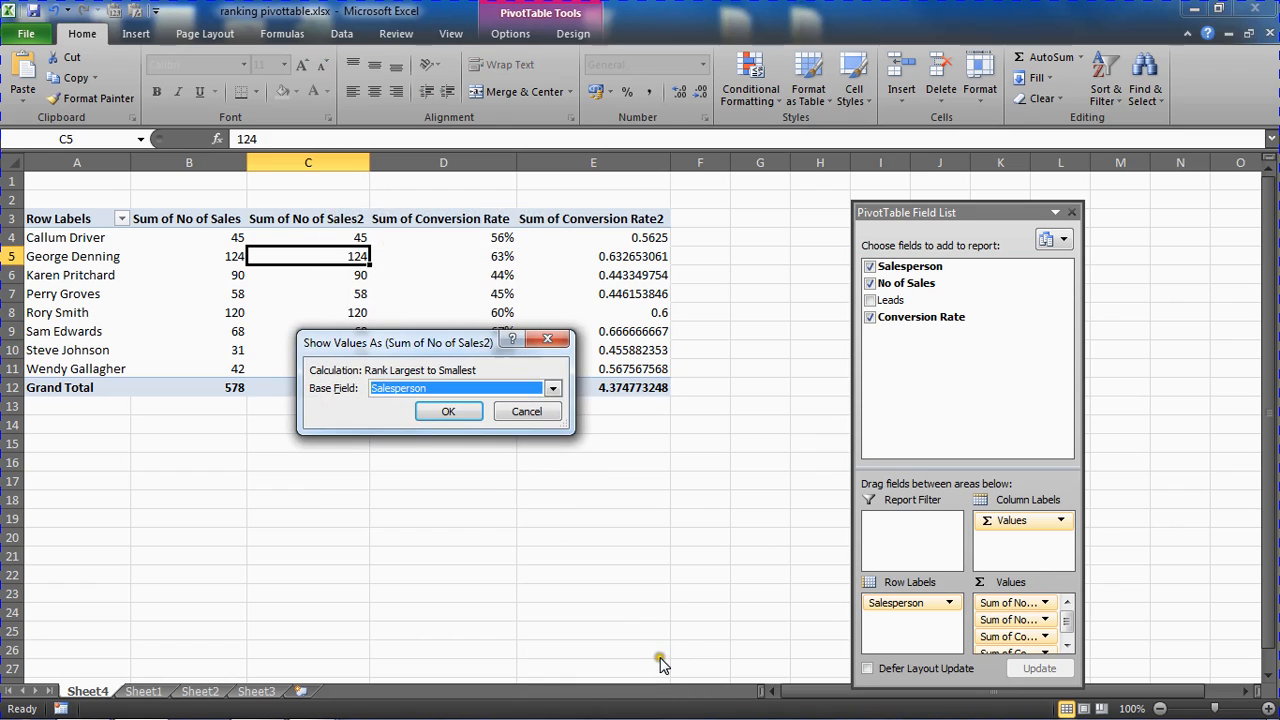
mouse_move(420, 365)
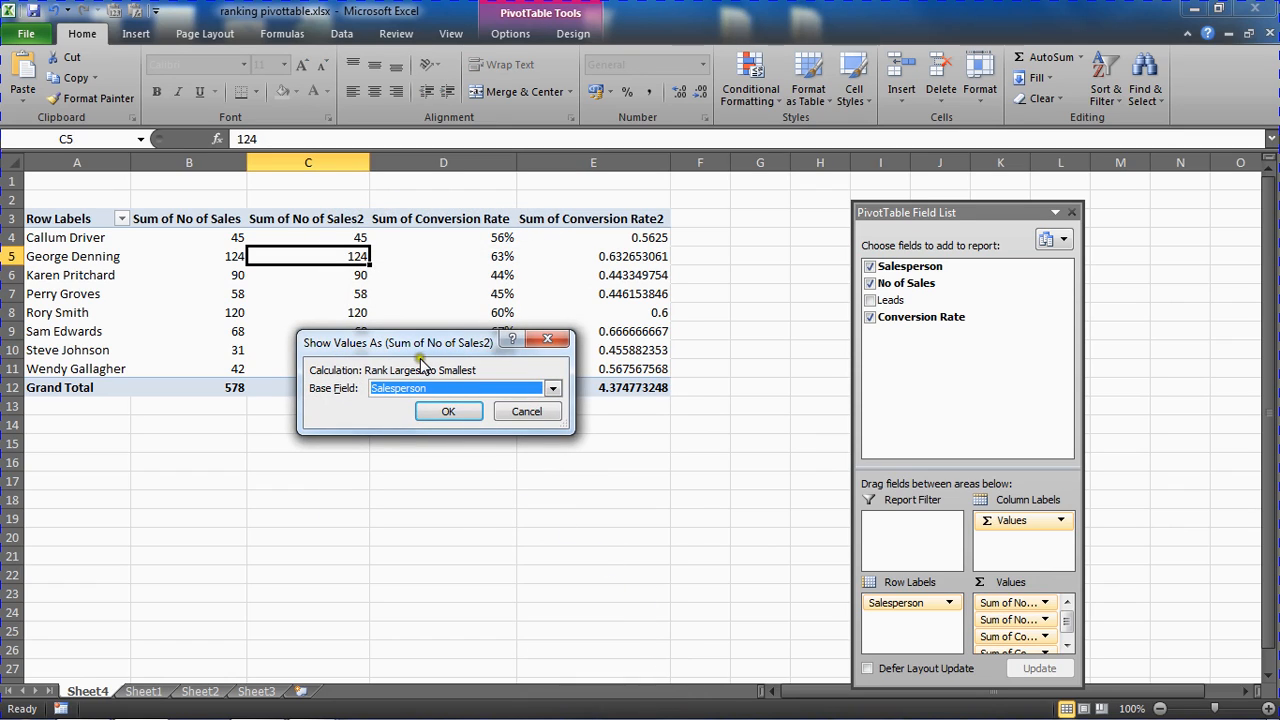
mouse_move(348, 400)
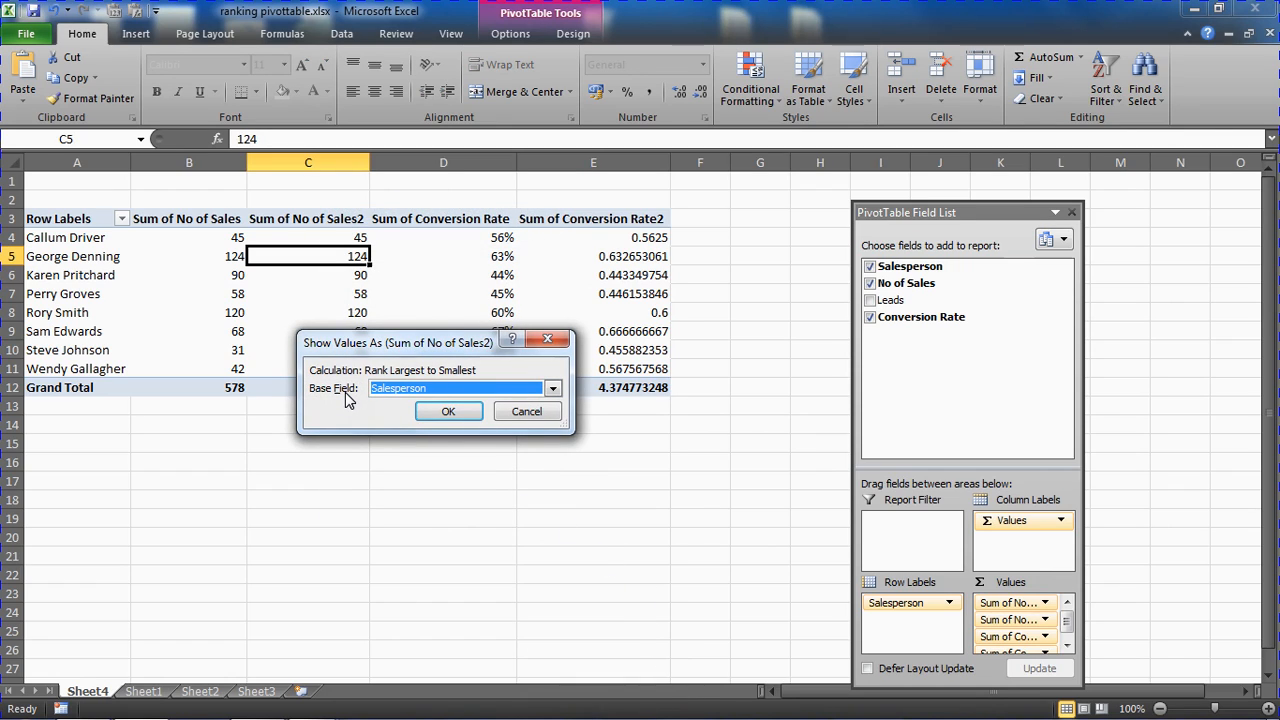
mouse_move(110, 315)
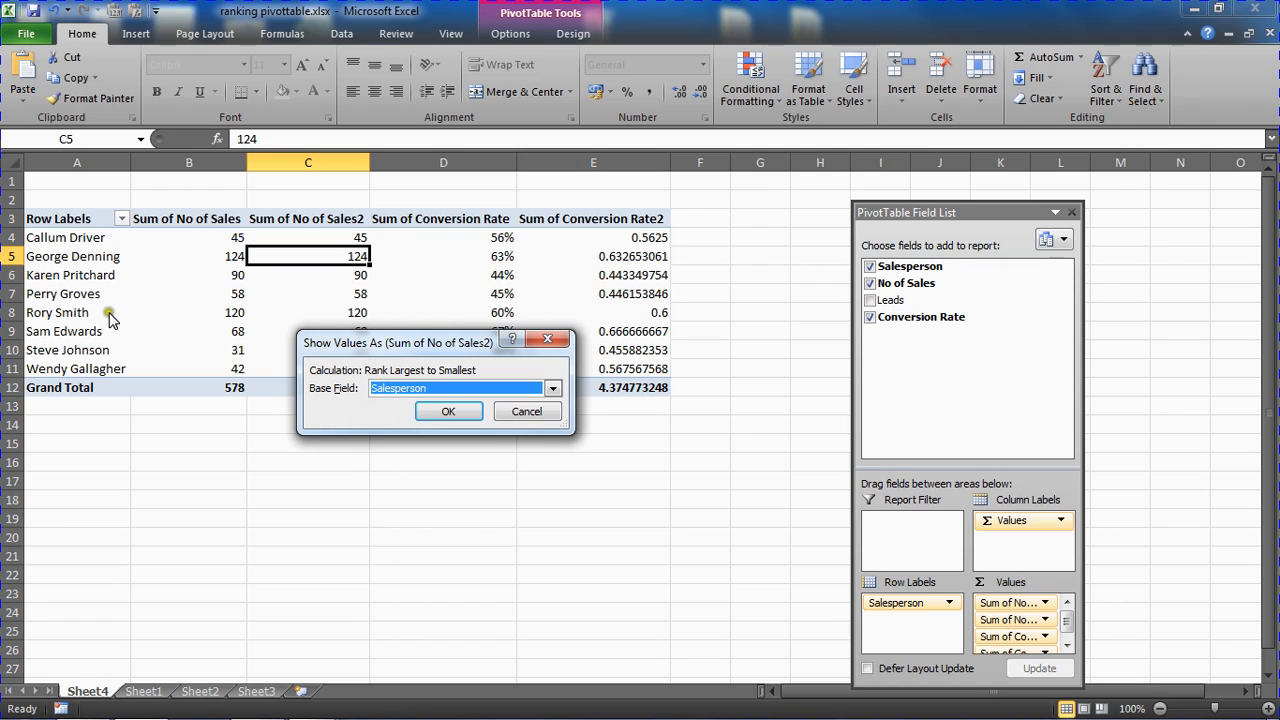
mouse_move(127, 347)
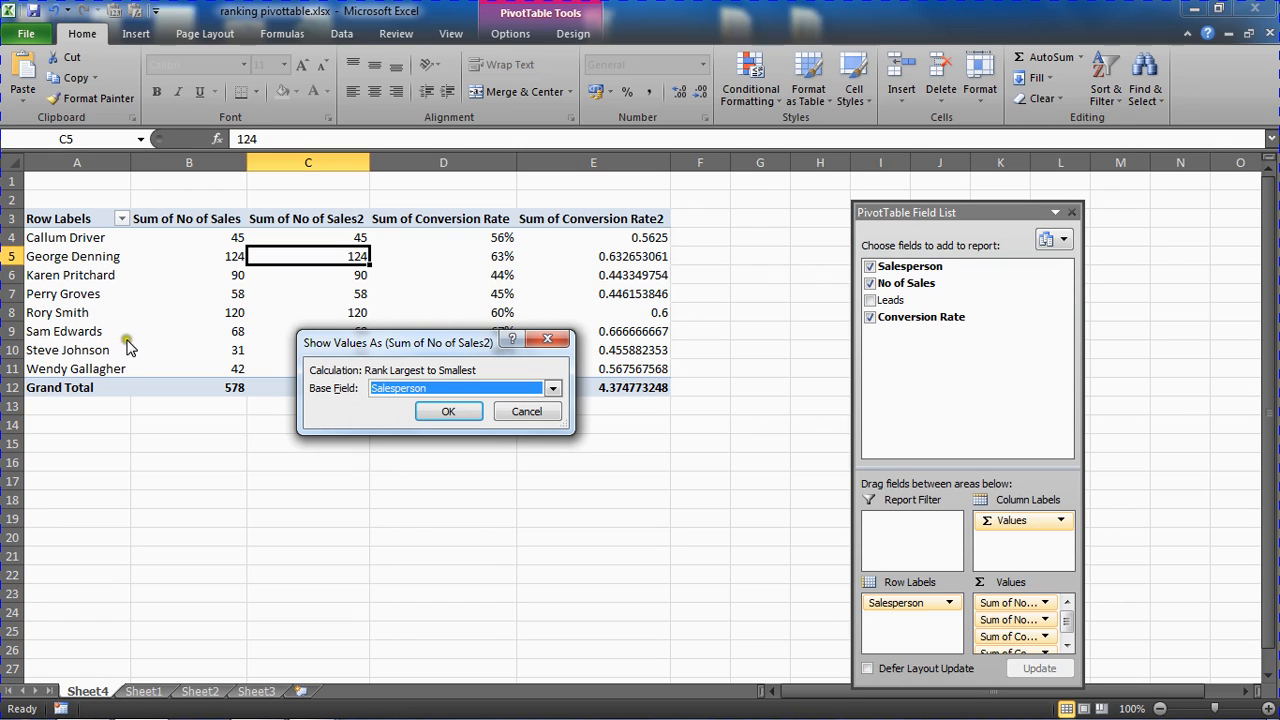
mouse_move(850, 600)
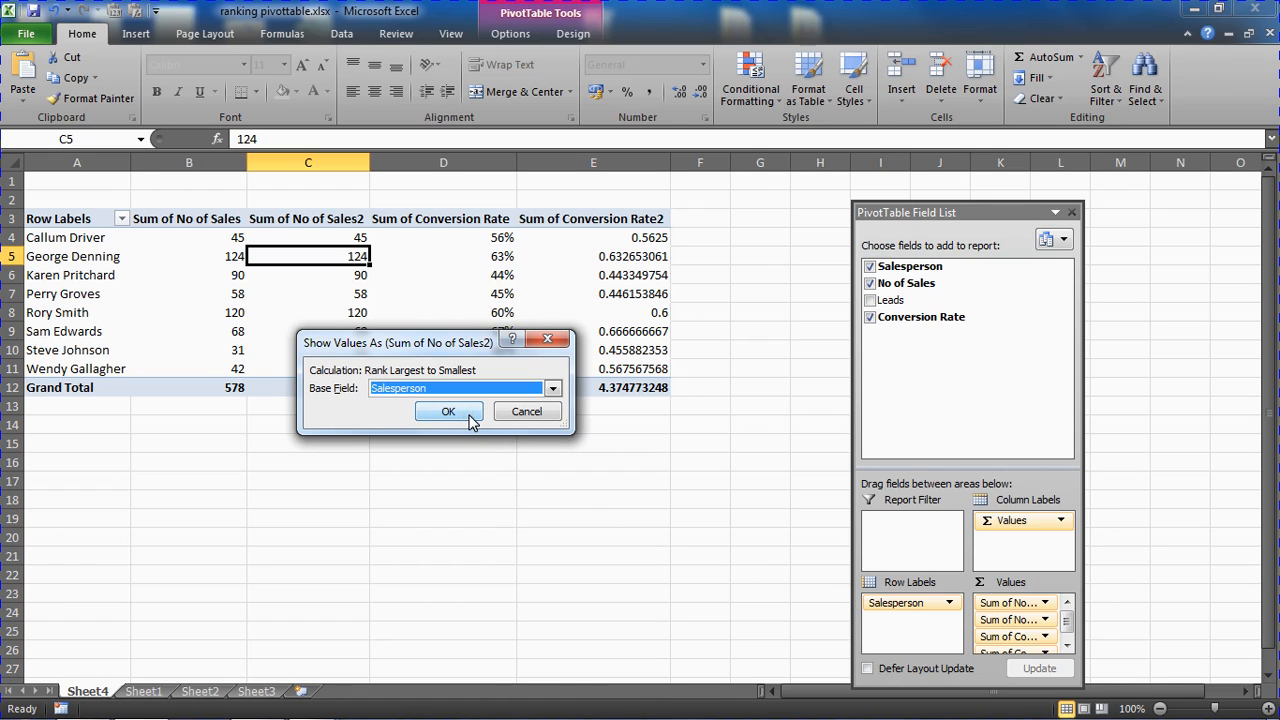
left_click(448, 411)
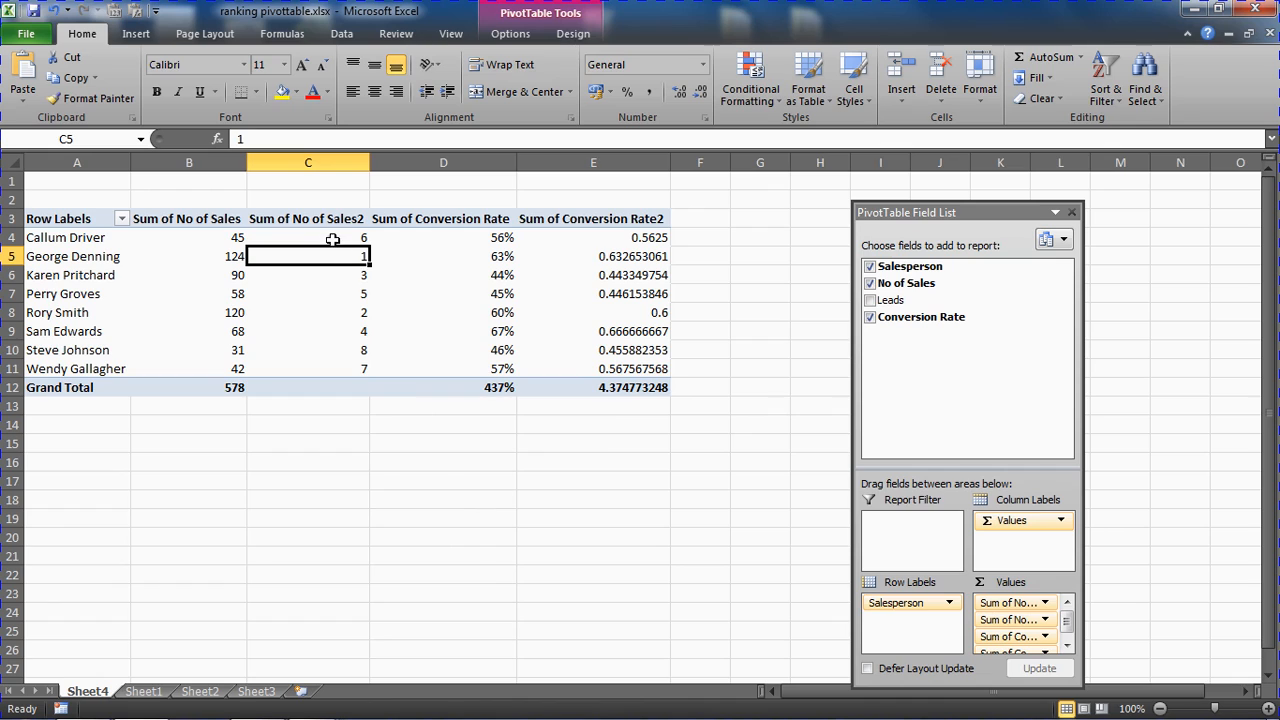
mouse_move(363, 293)
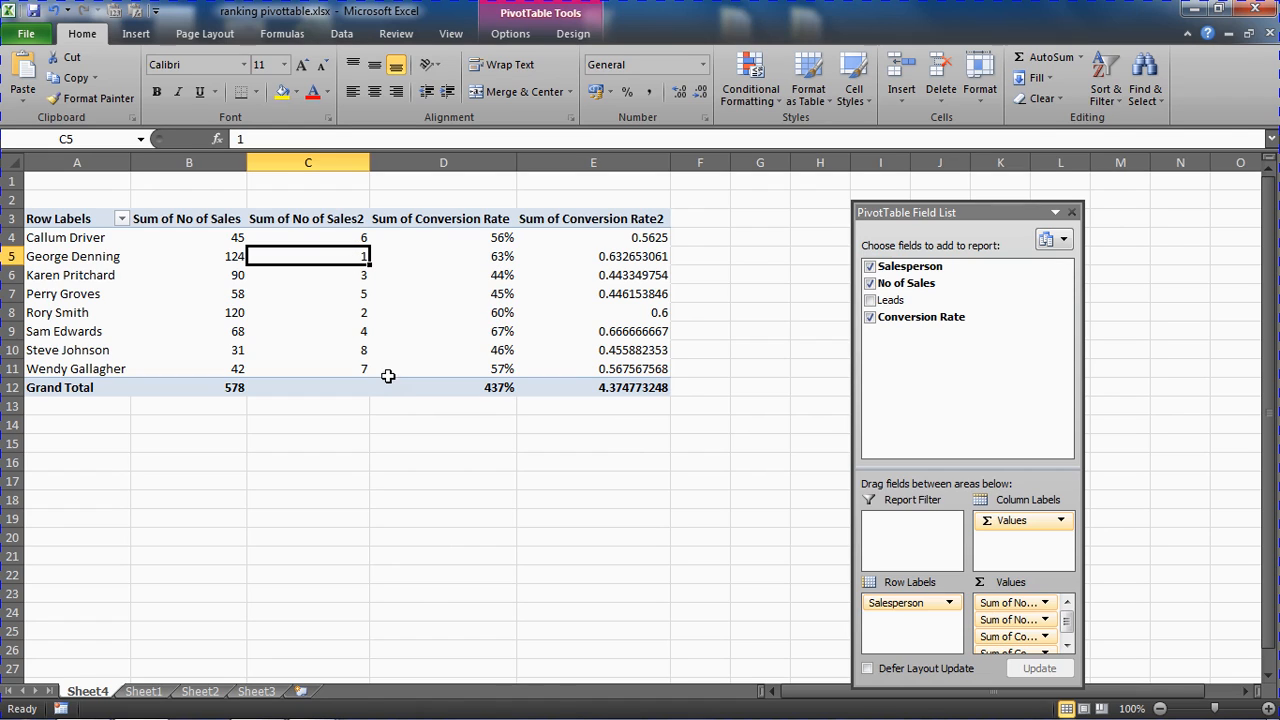
mouse_move(309, 313)
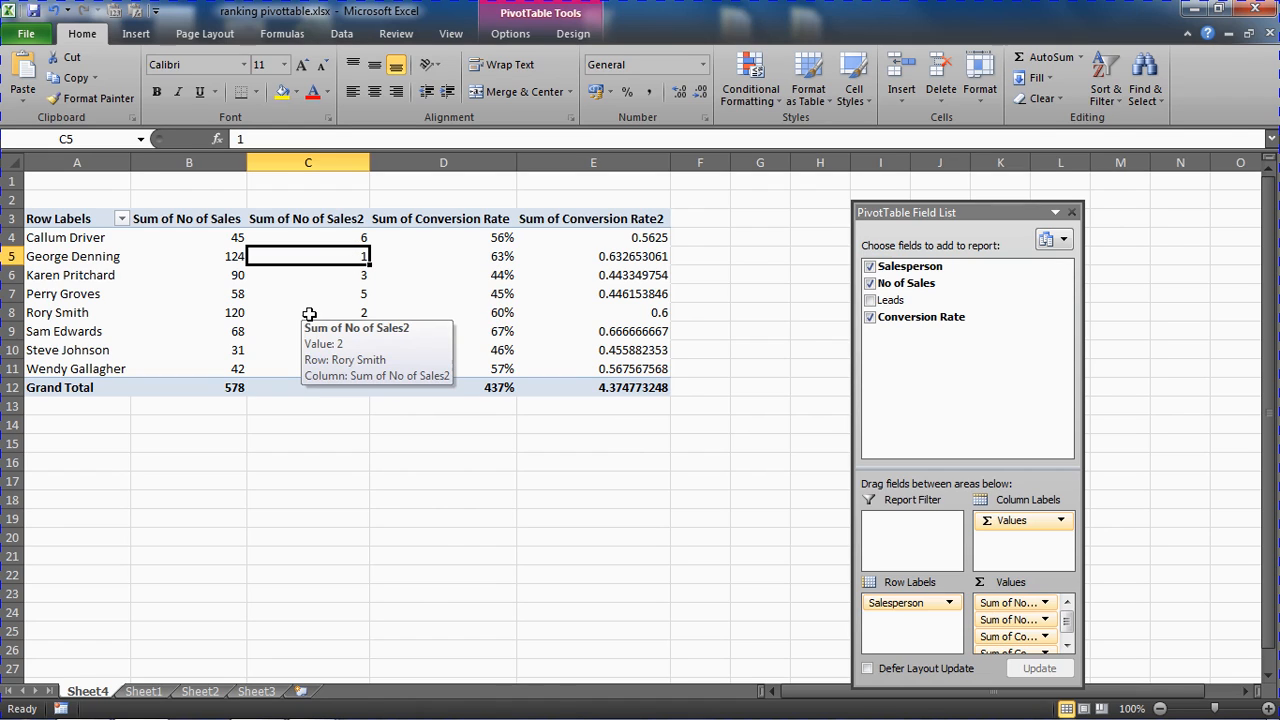
mouse_move(323, 345)
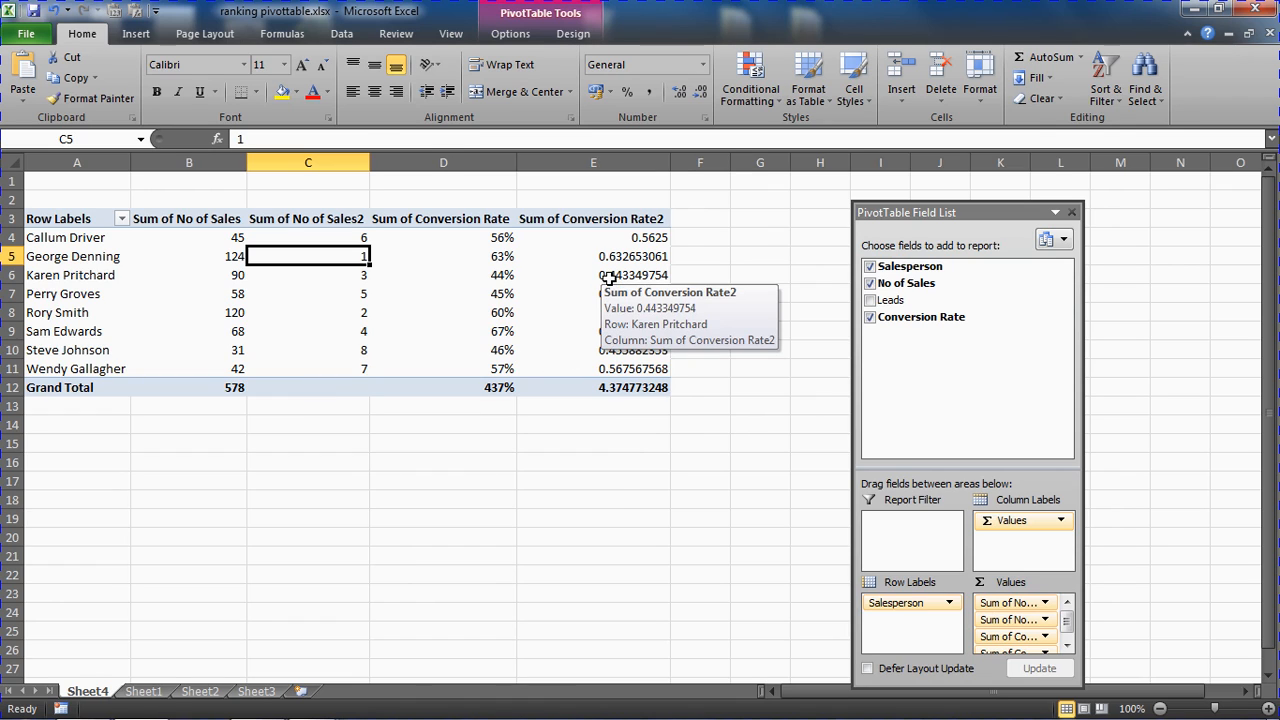
right_click(593, 275)
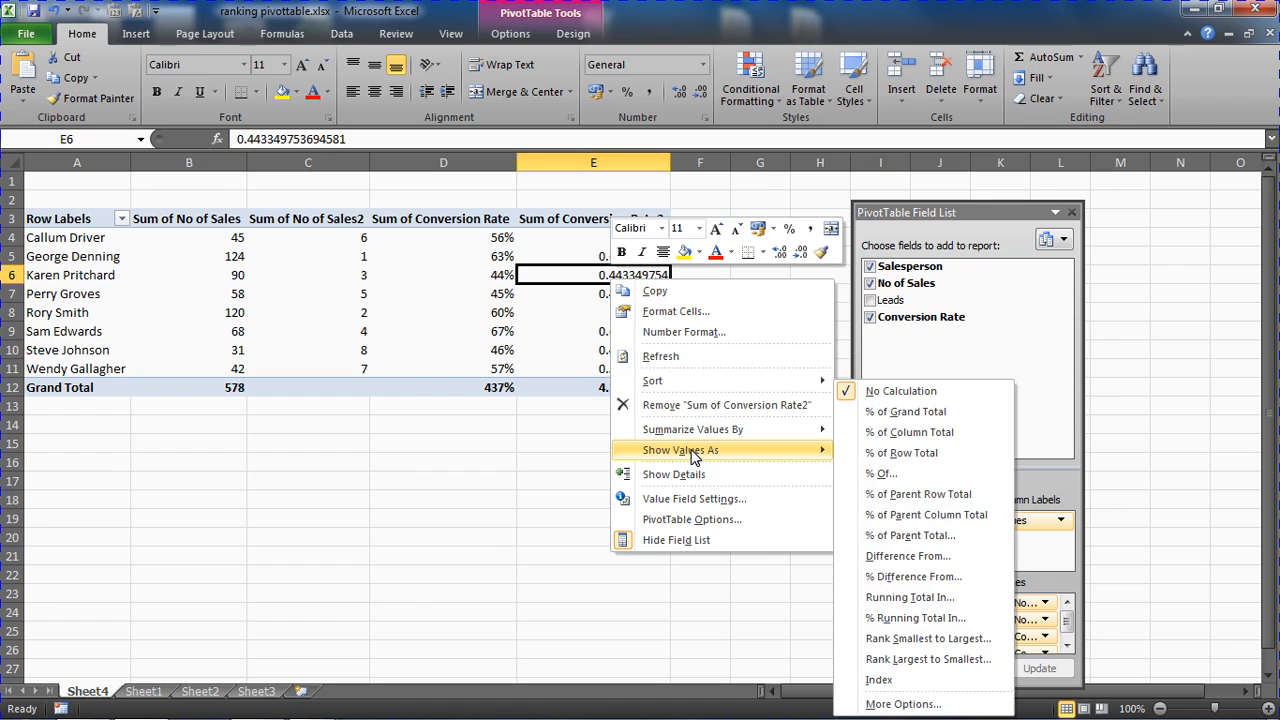
mouse_move(920, 659)
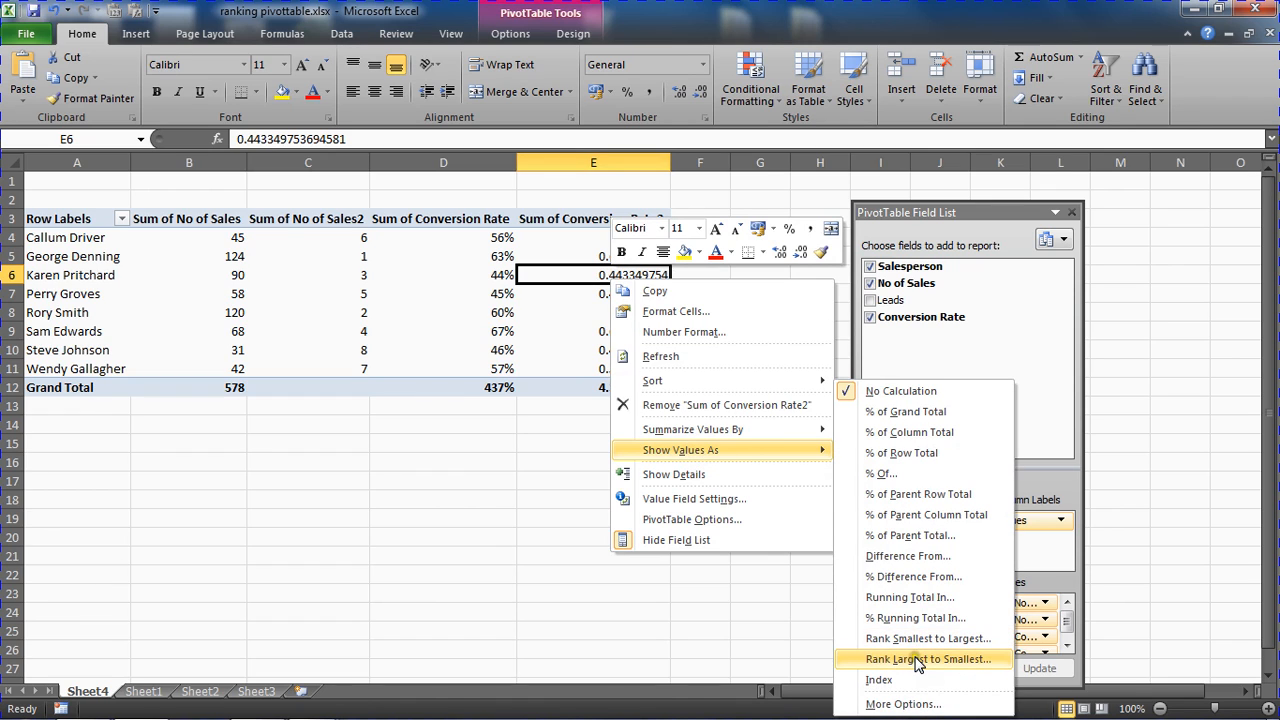
left_click(927, 658)
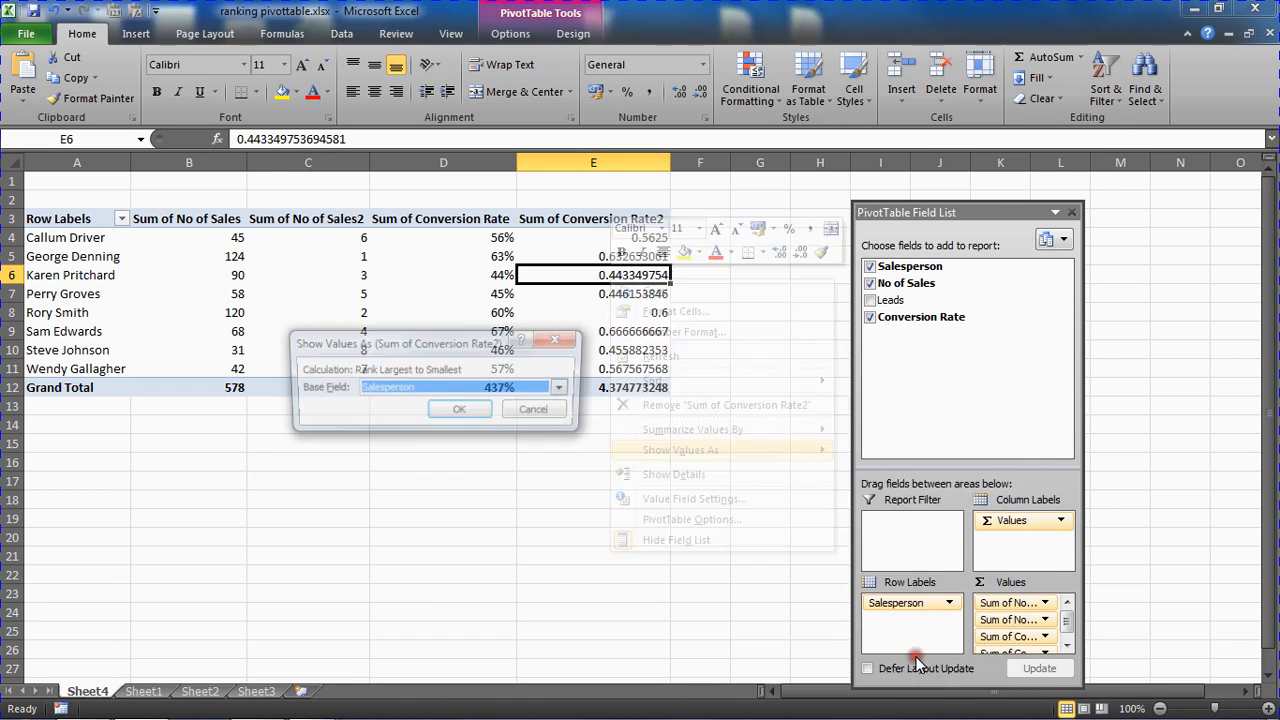
left_click(459, 409)
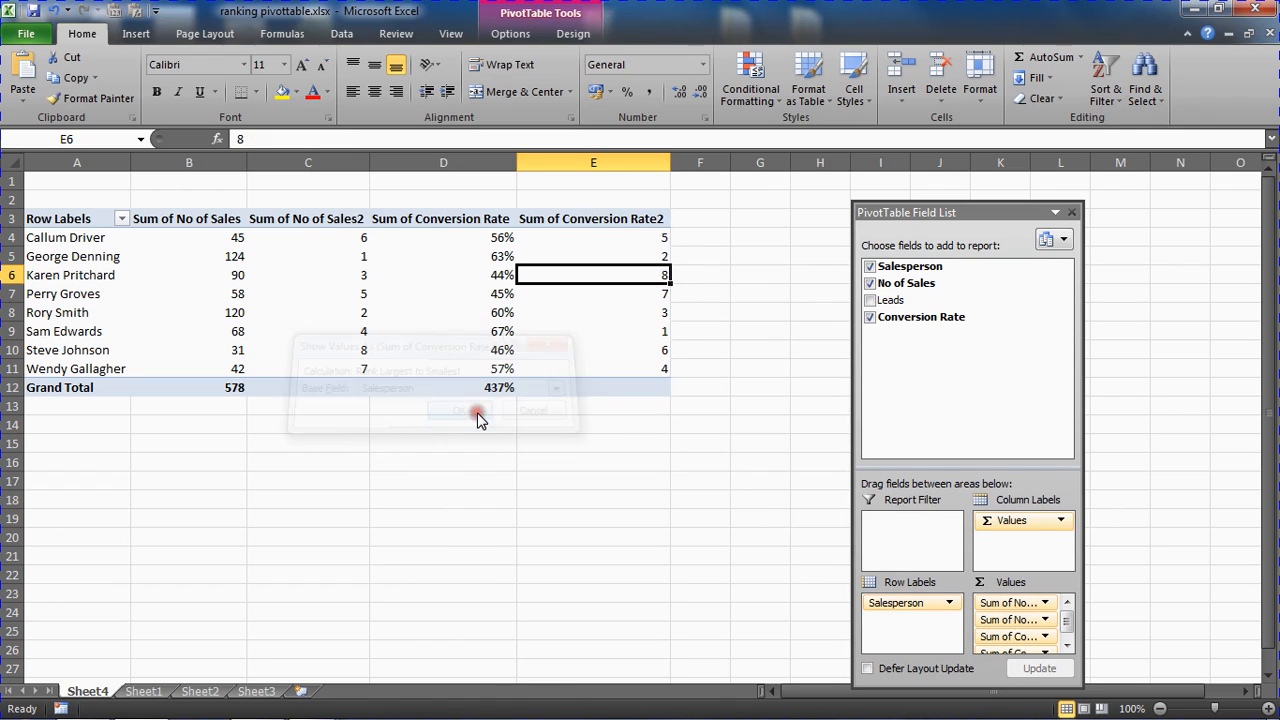
left_click(460, 410)
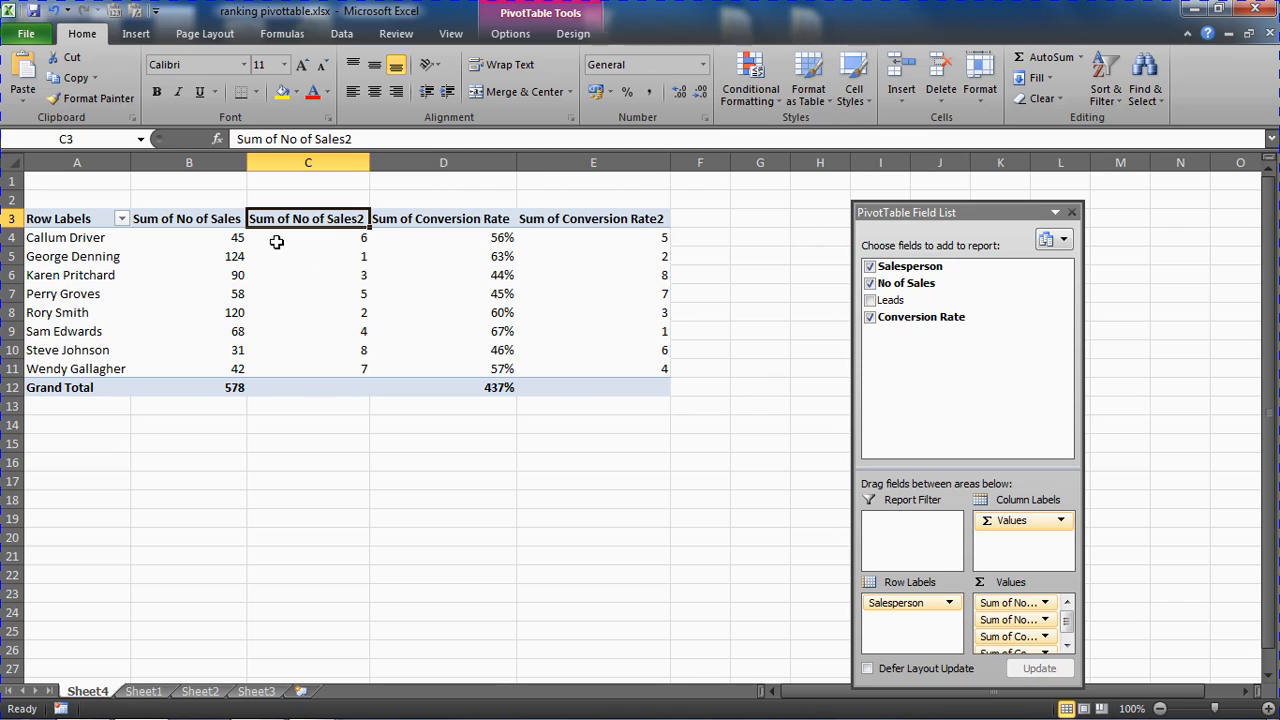
mouse_move(614, 227)
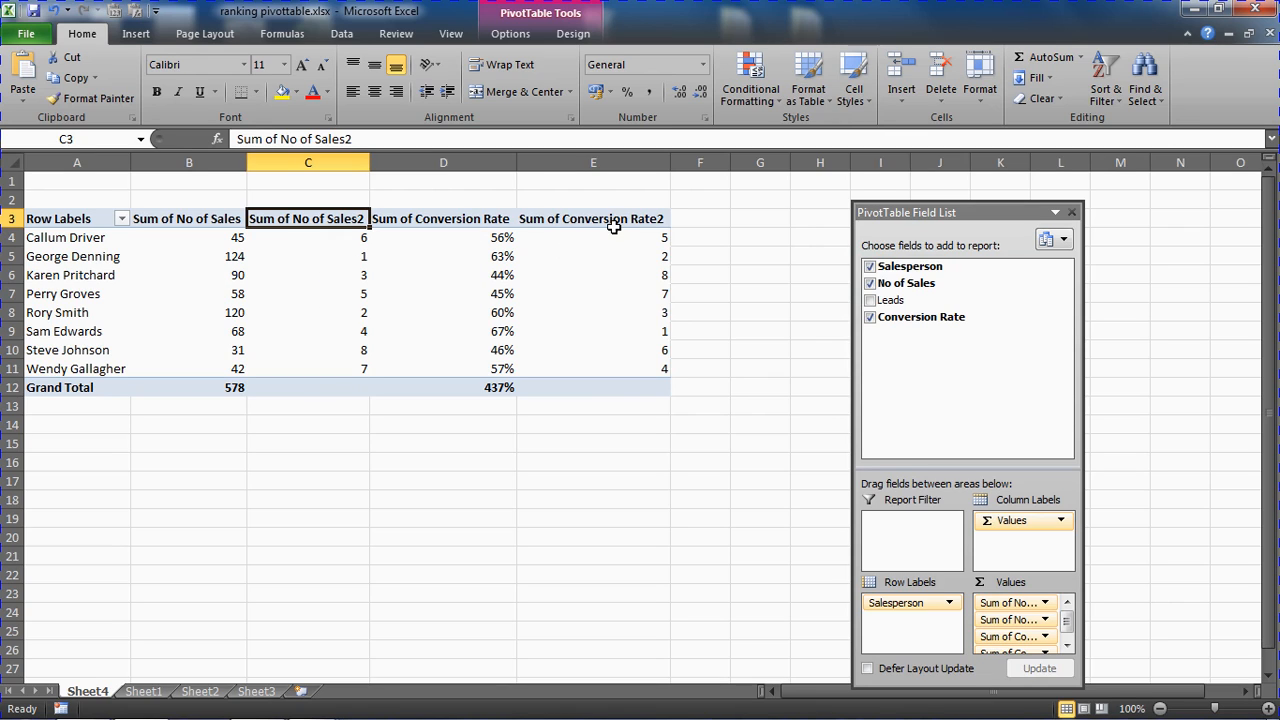
mouse_move(621, 264)
type("Sales Ranki")
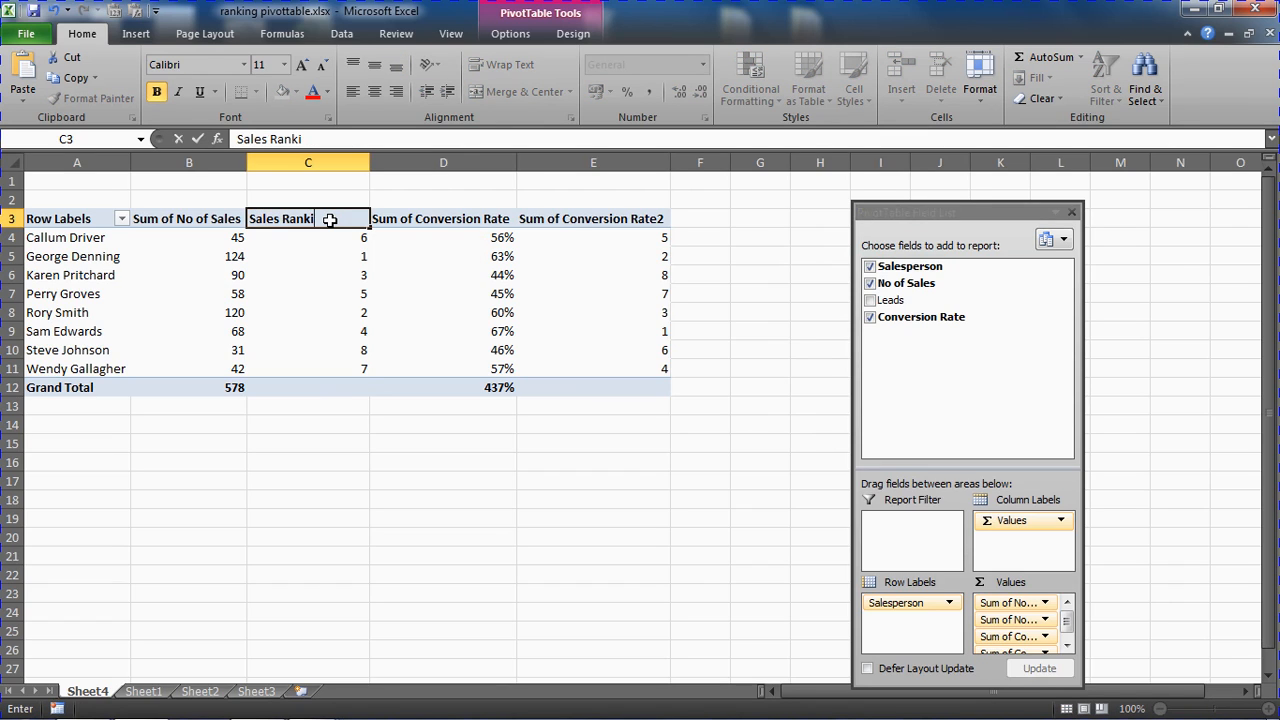
Start renaming the Sum of Conversion Rate2 heading to Conversion Ranking.
left_click(593, 218)
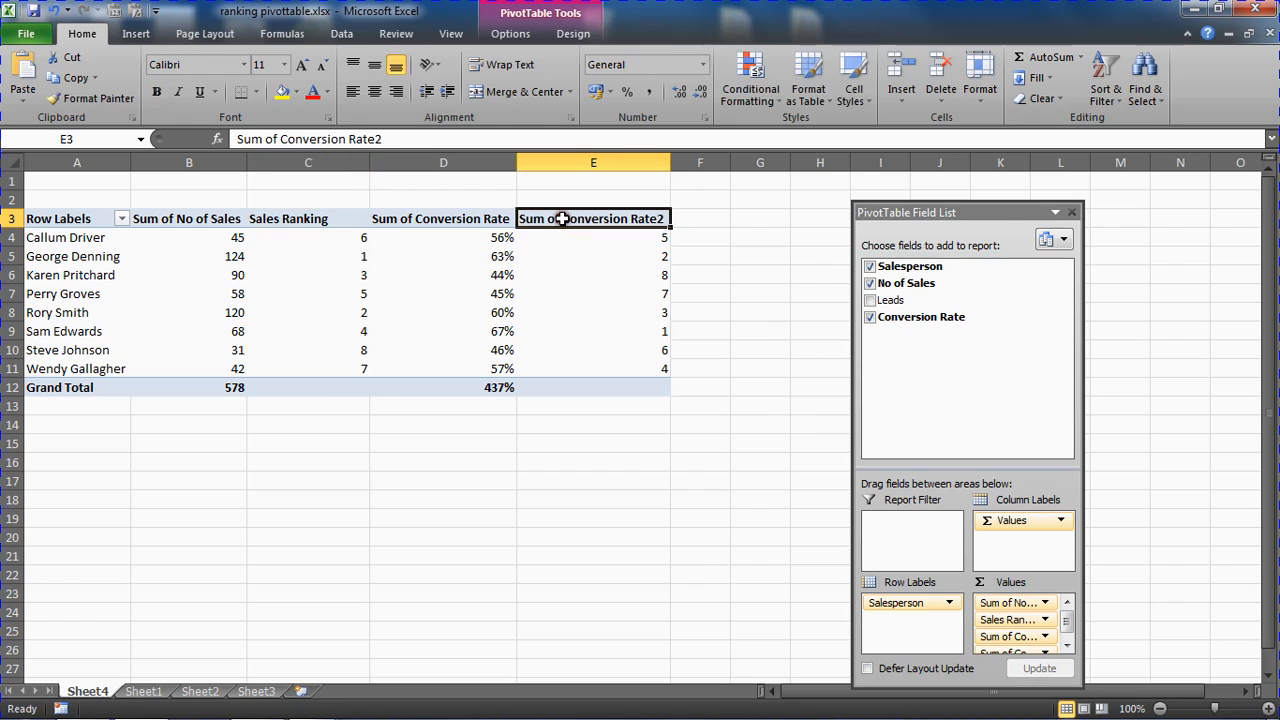
type("Convers")
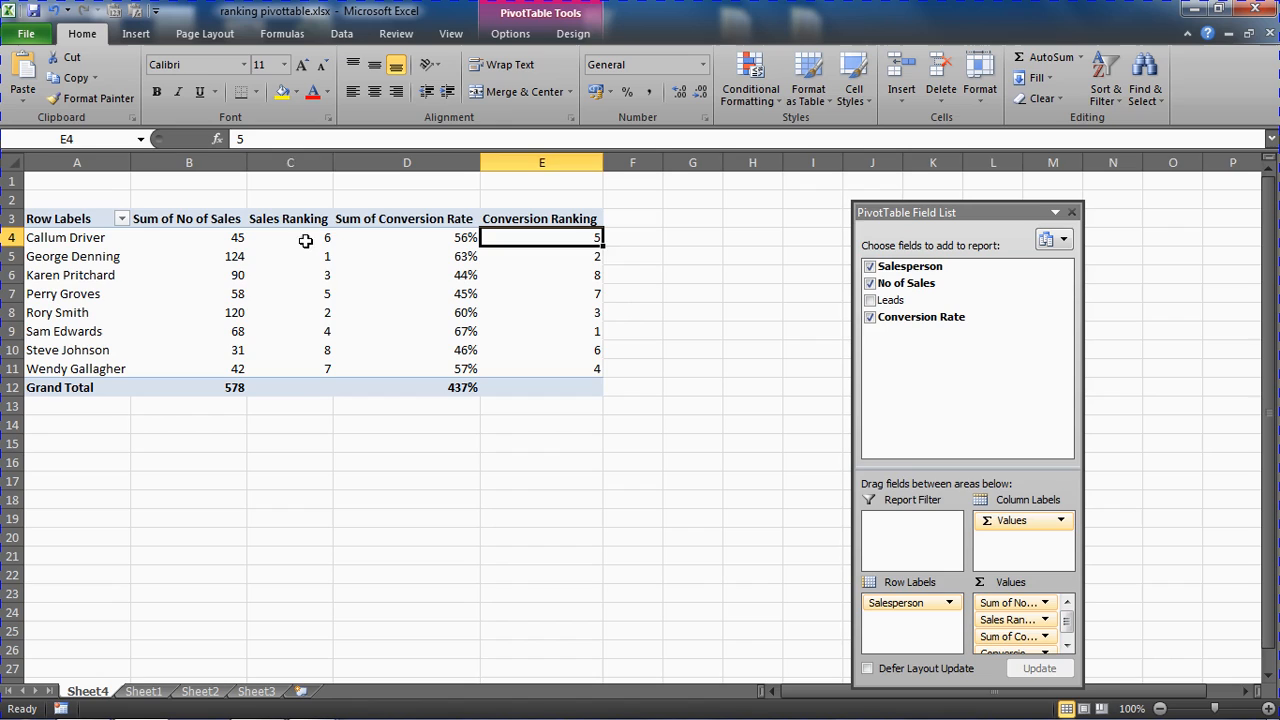
left_click_drag(290, 237, 290, 368)
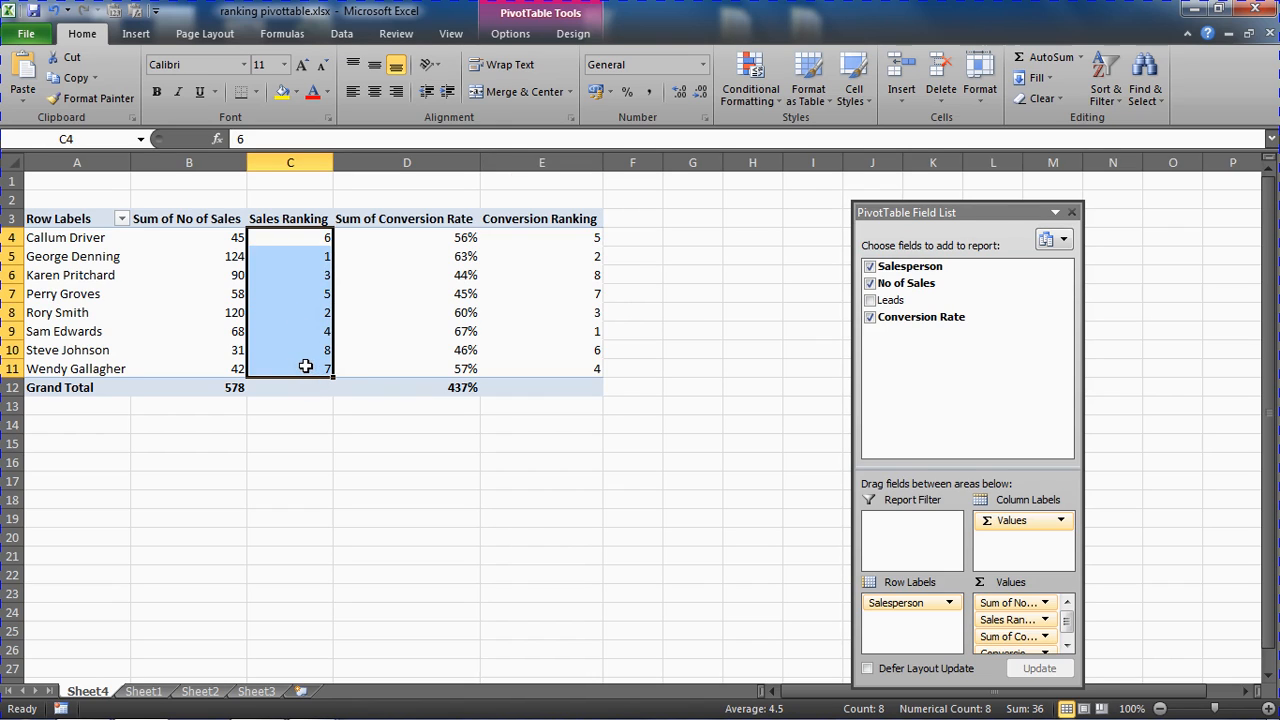
left_click(290, 256)
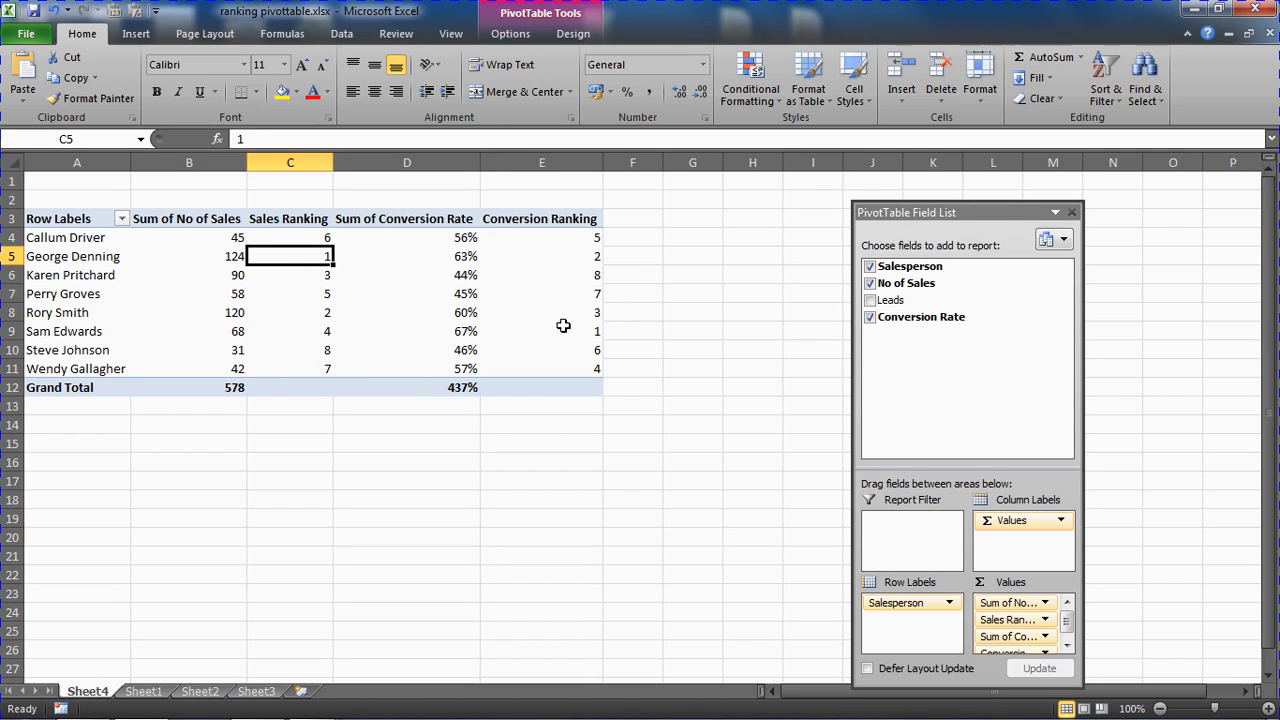
left_click(541, 256)
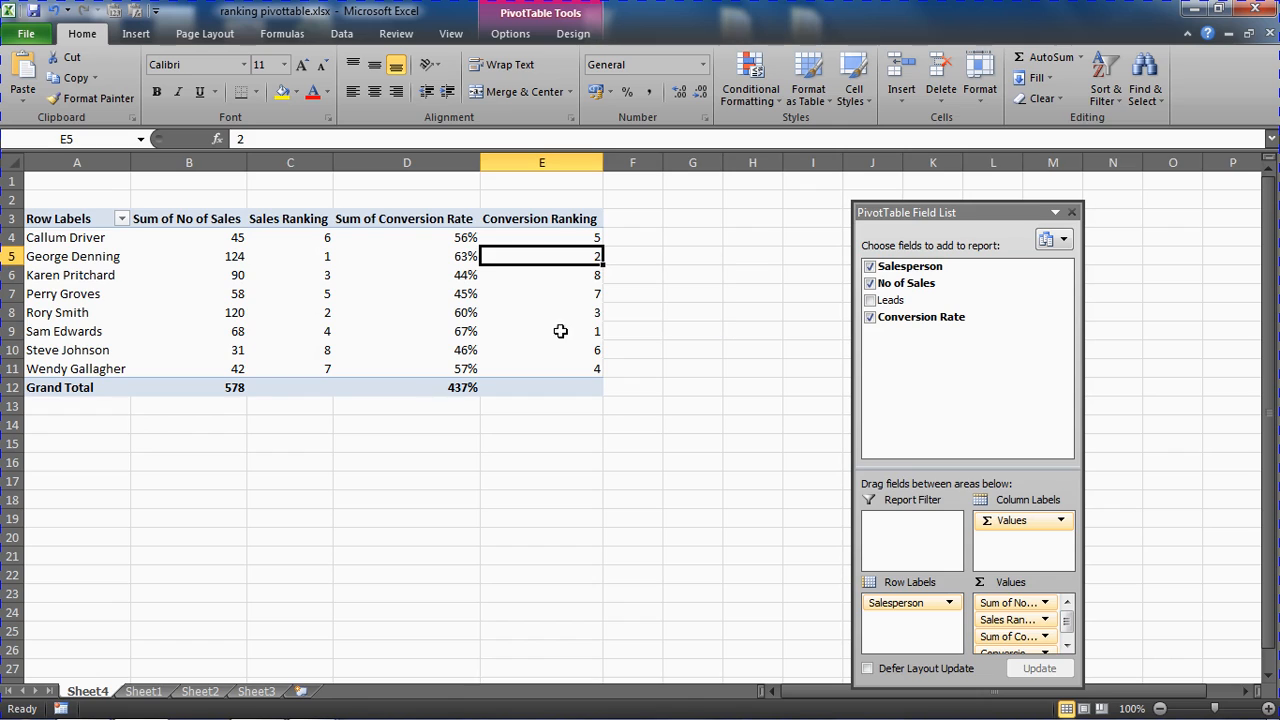
mouse_move(550, 338)
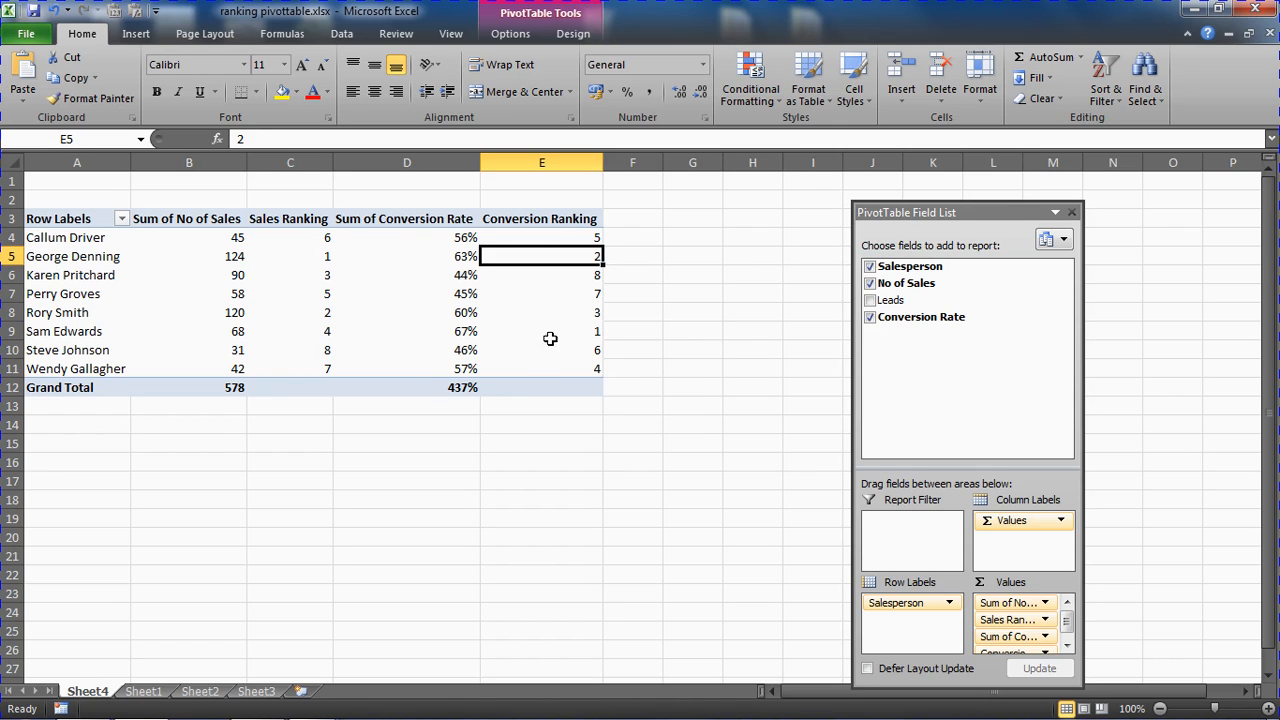
left_click(290, 331)
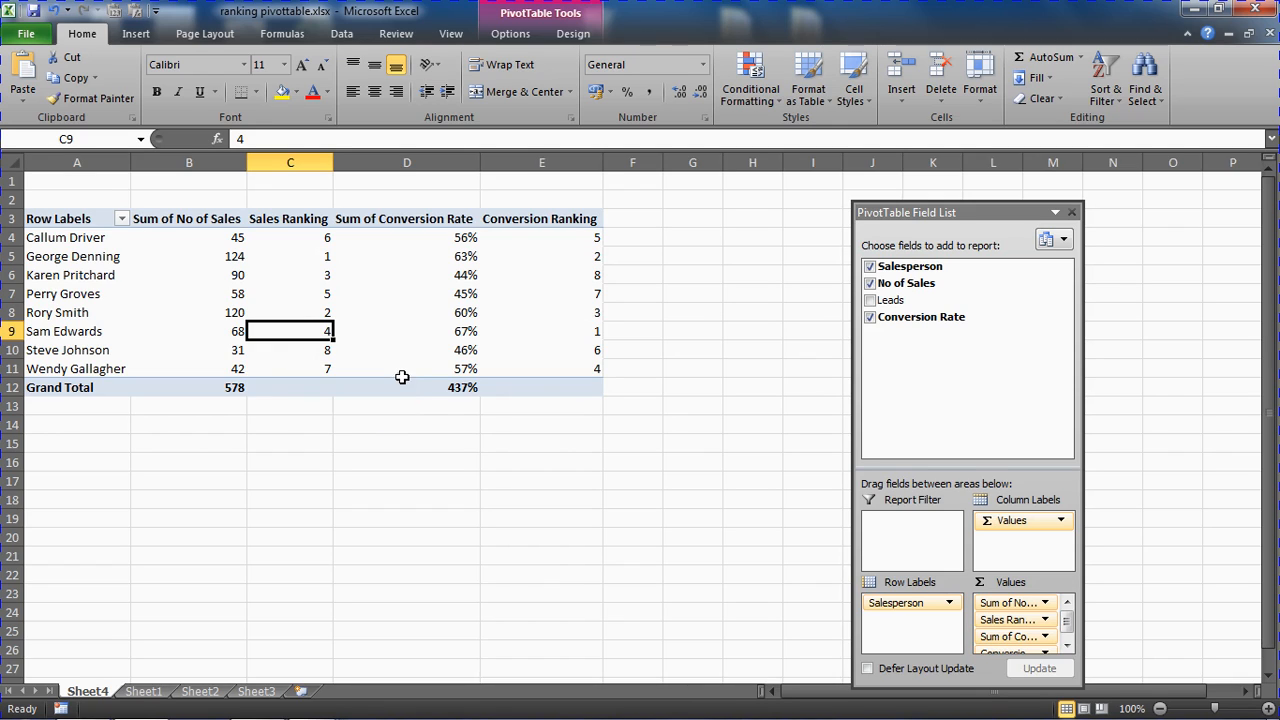
left_click_drag(290, 237, 290, 368)
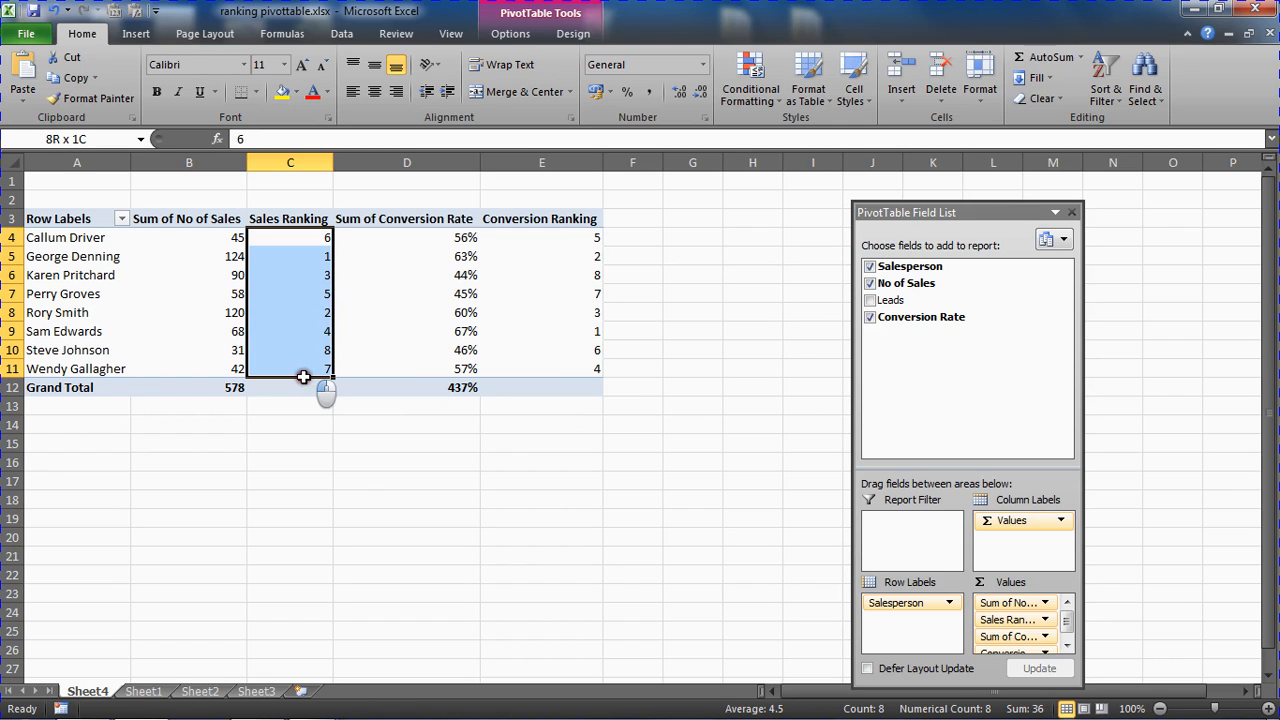